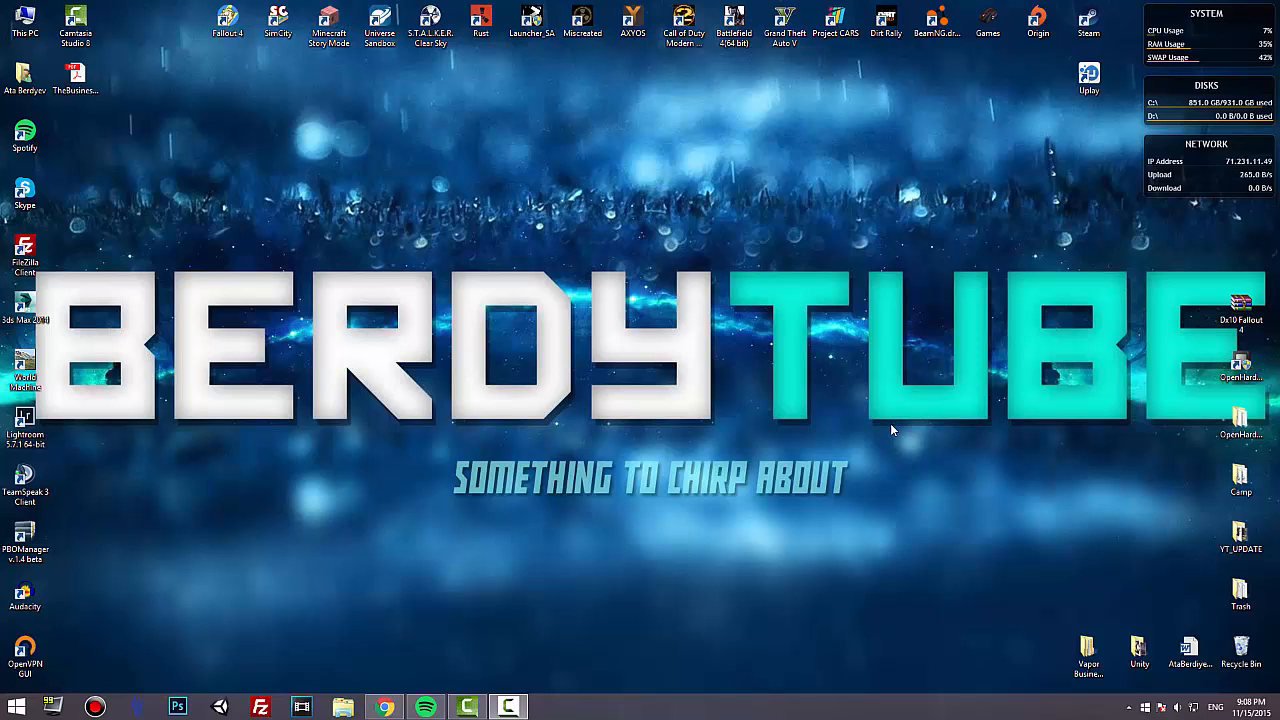
mouse_move(716, 458)
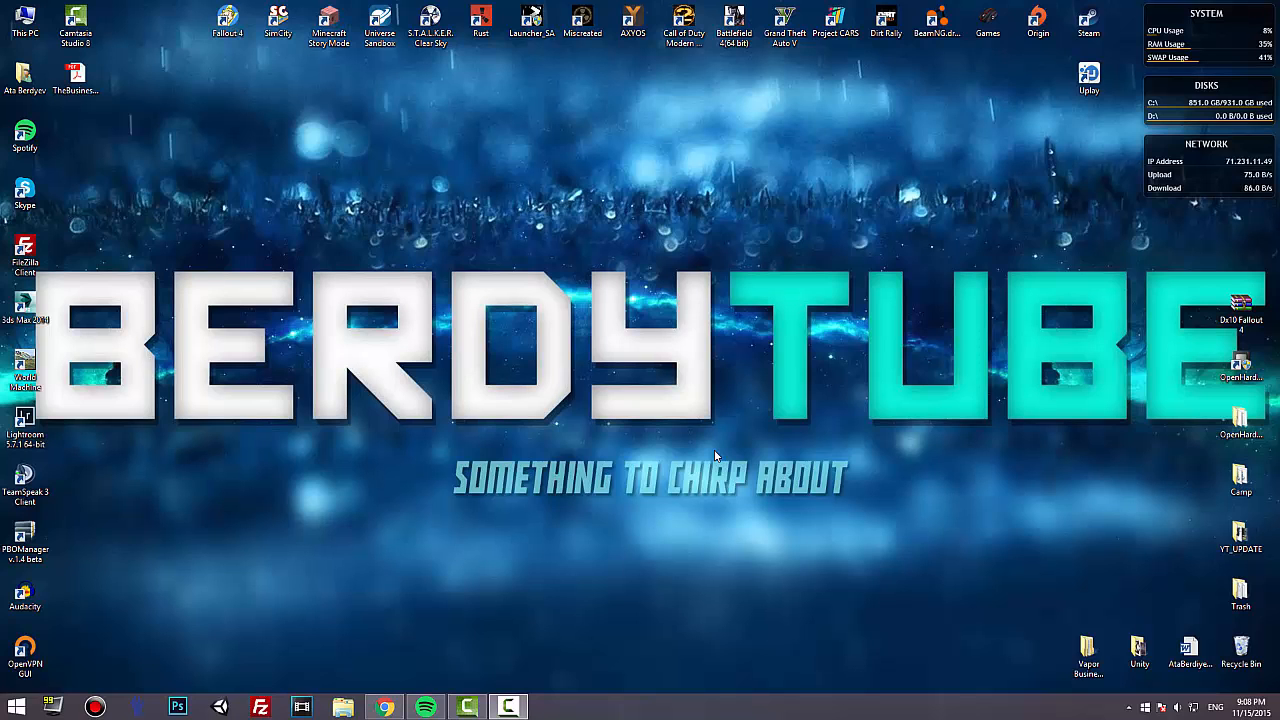
mouse_move(388, 672)
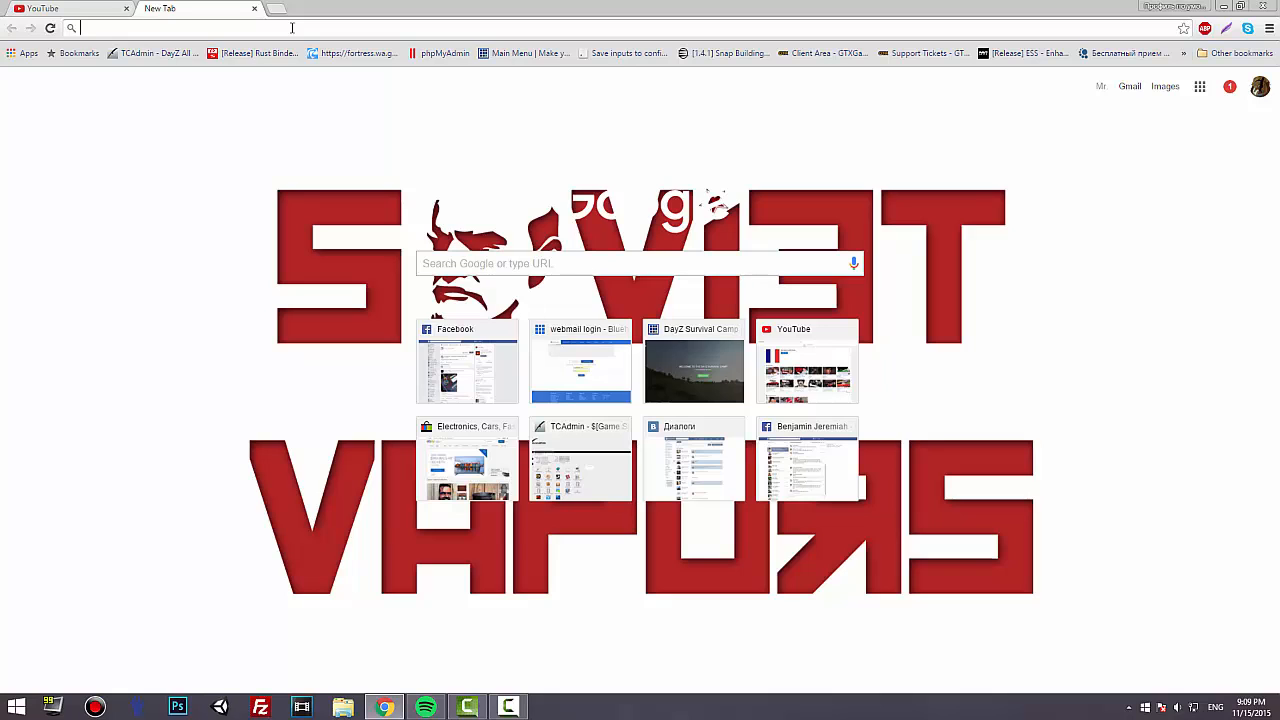
Step: On amd.com, manually select Desktop Graphics, Radeon R9 Series, R9 270X, Windows 8.1 64-bit and display the Catalyst 15.7.1 results
text(amd.com/en-us/download)
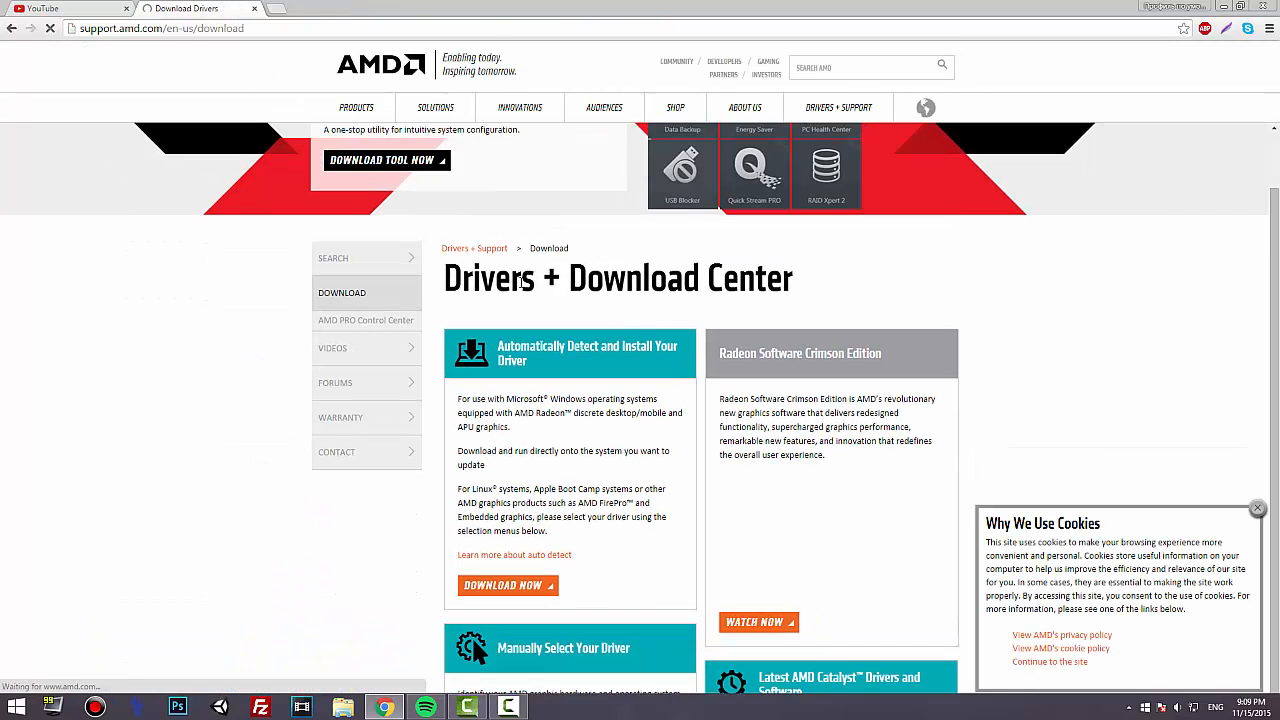
scroll(down, 3)
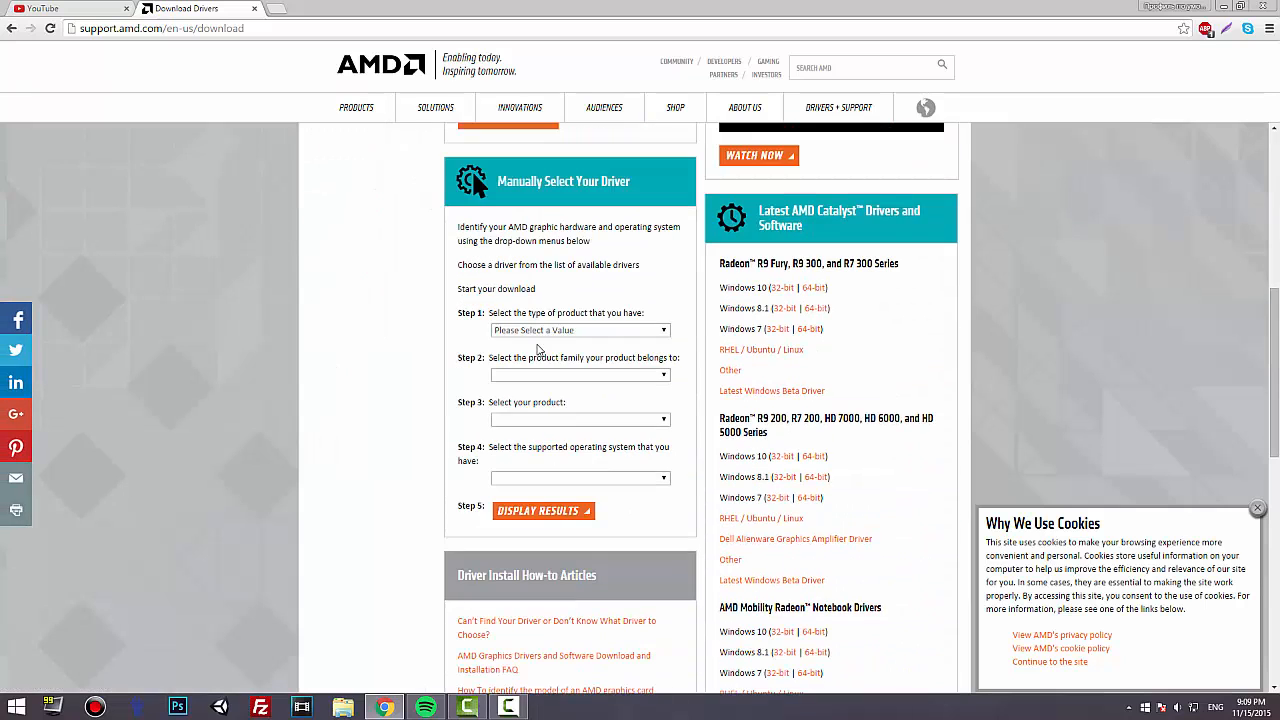
click(580, 330)
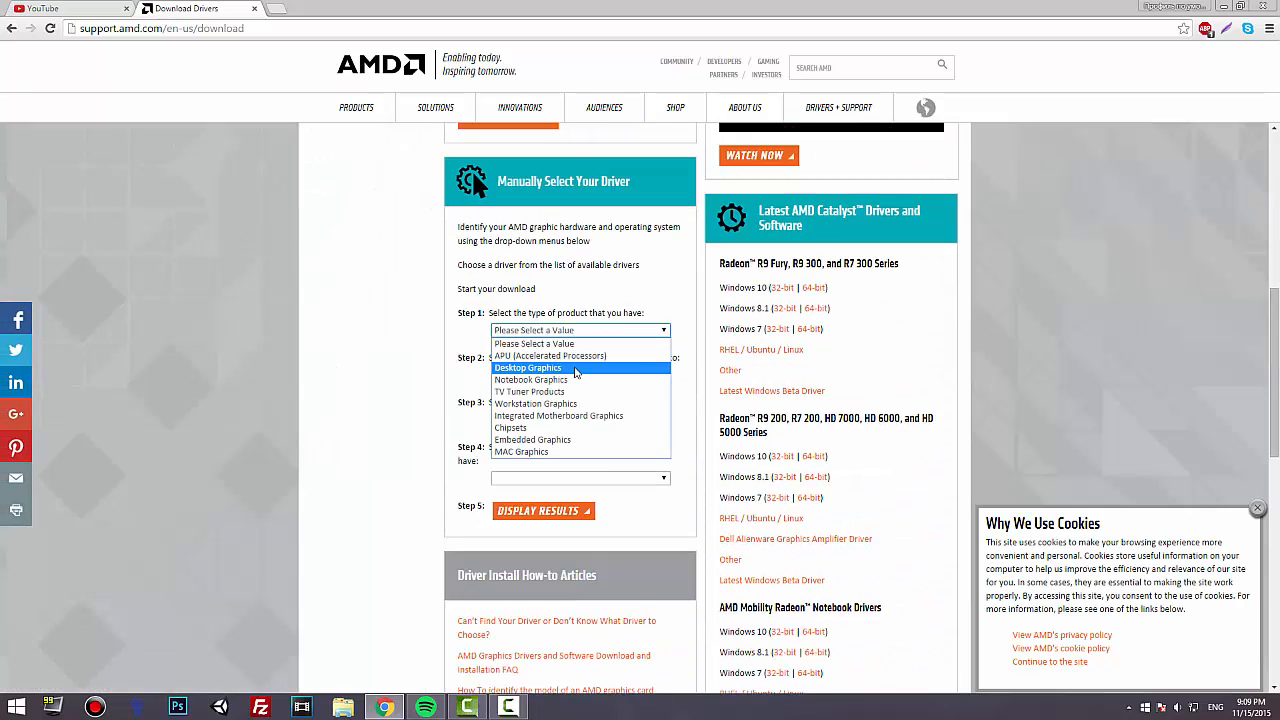
click(528, 368)
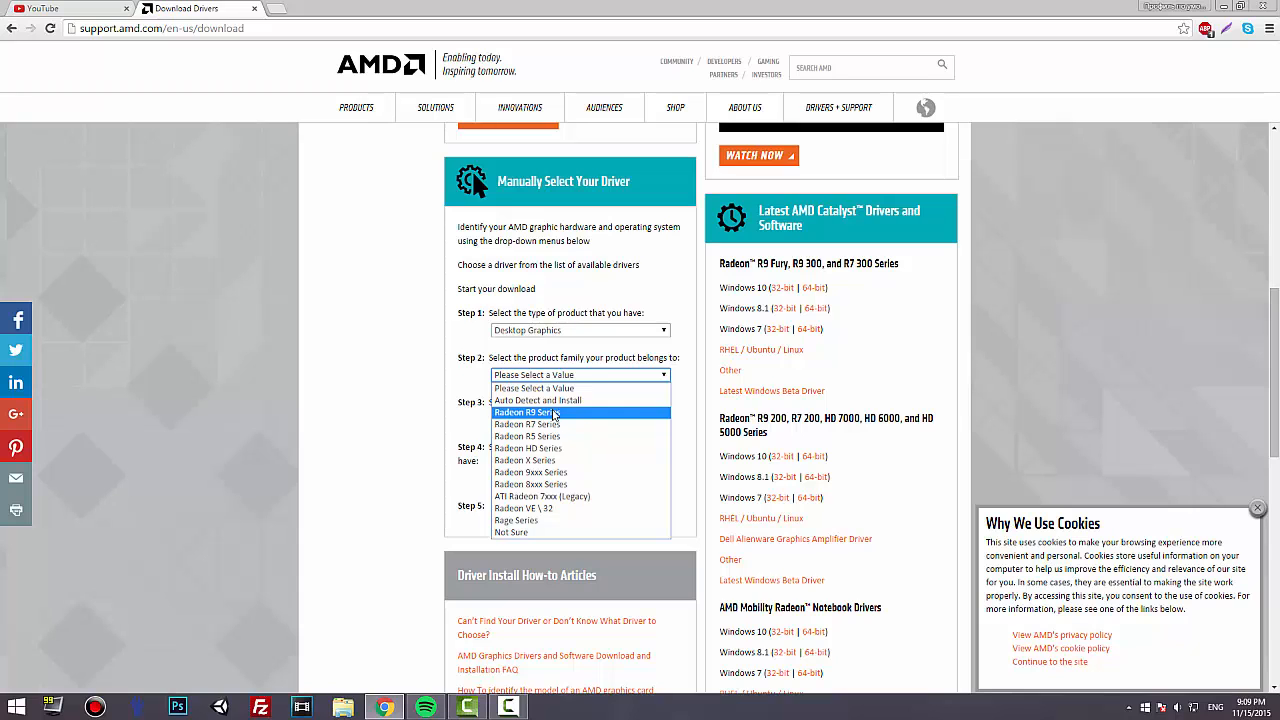
click(530, 412)
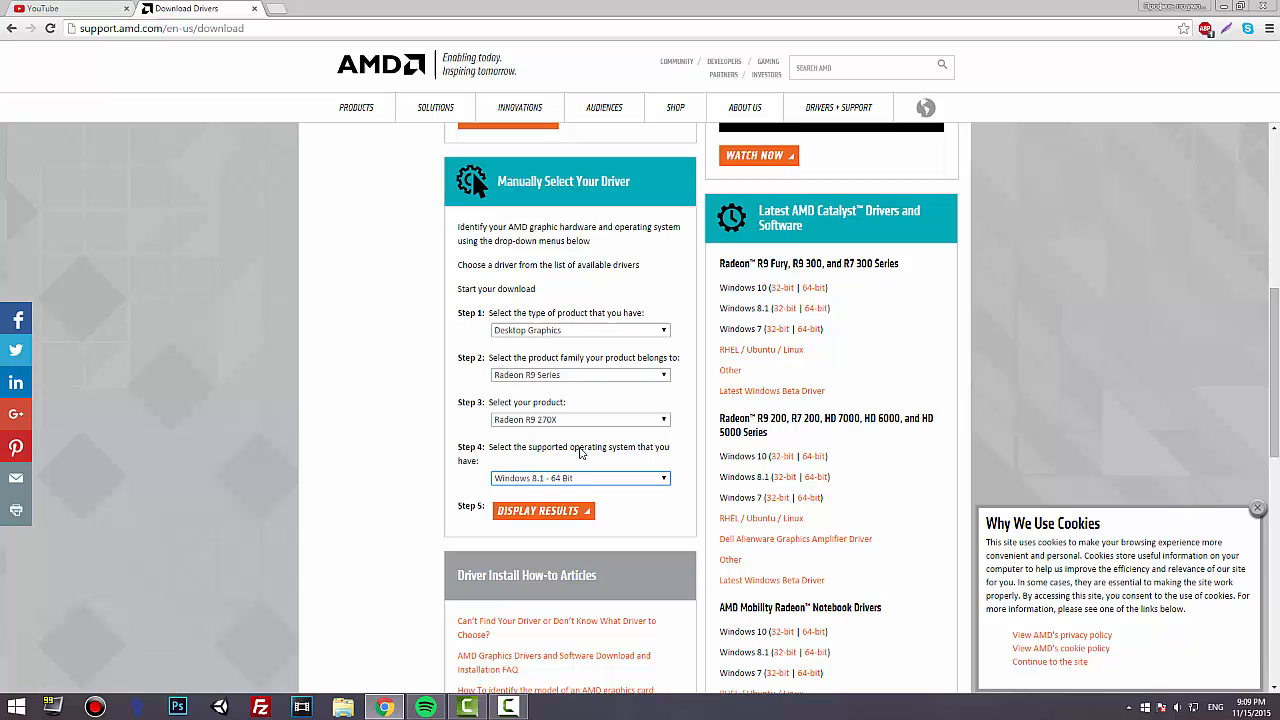
click(544, 512)
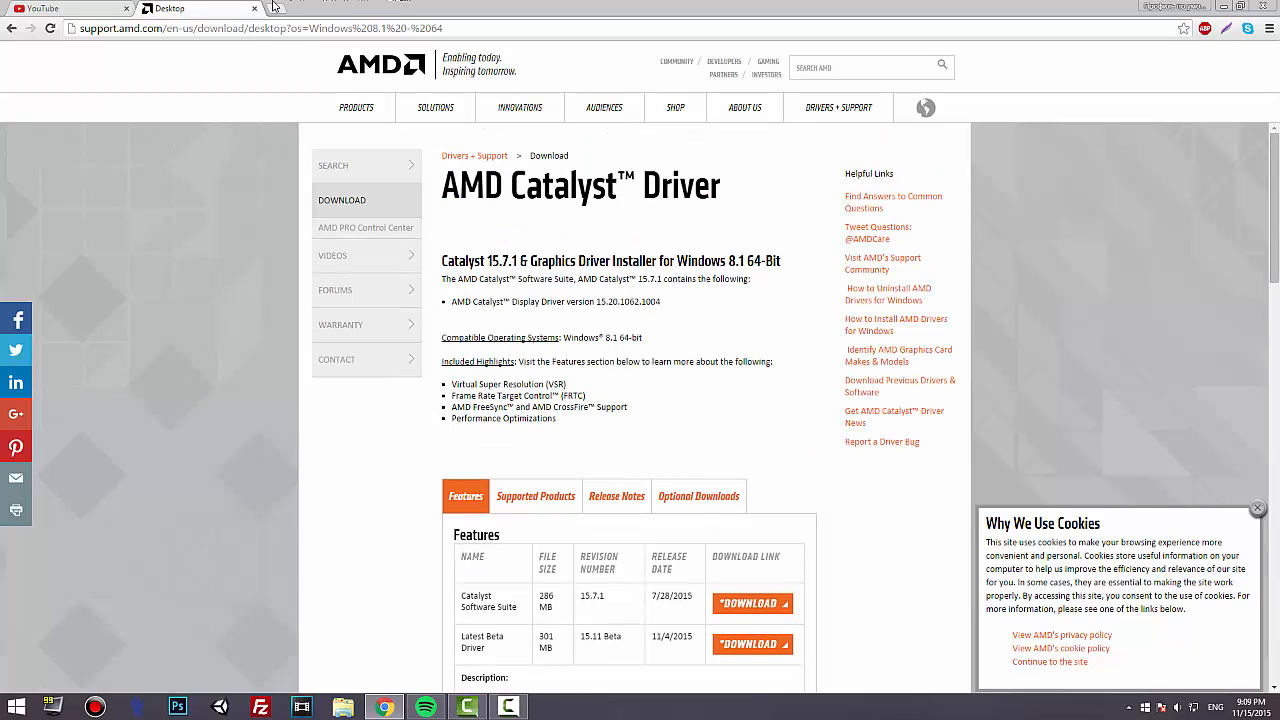
mouse_move(280, 8)
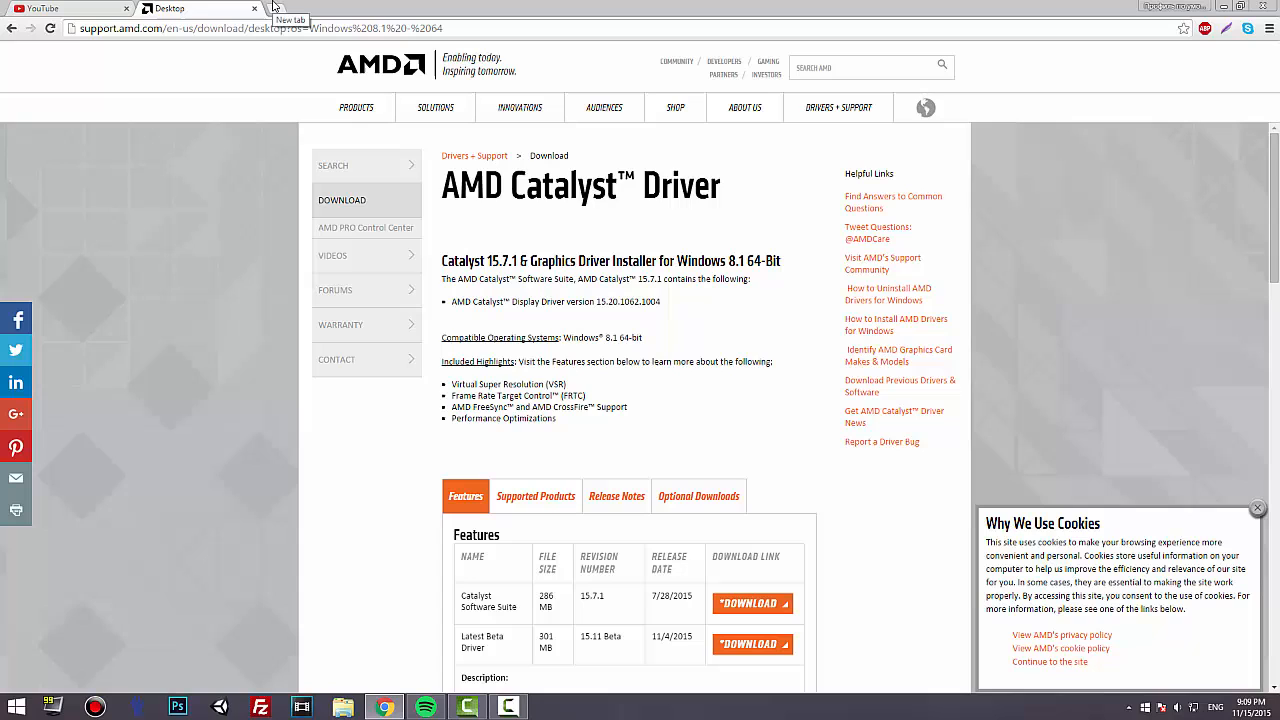
scroll(down, 3)
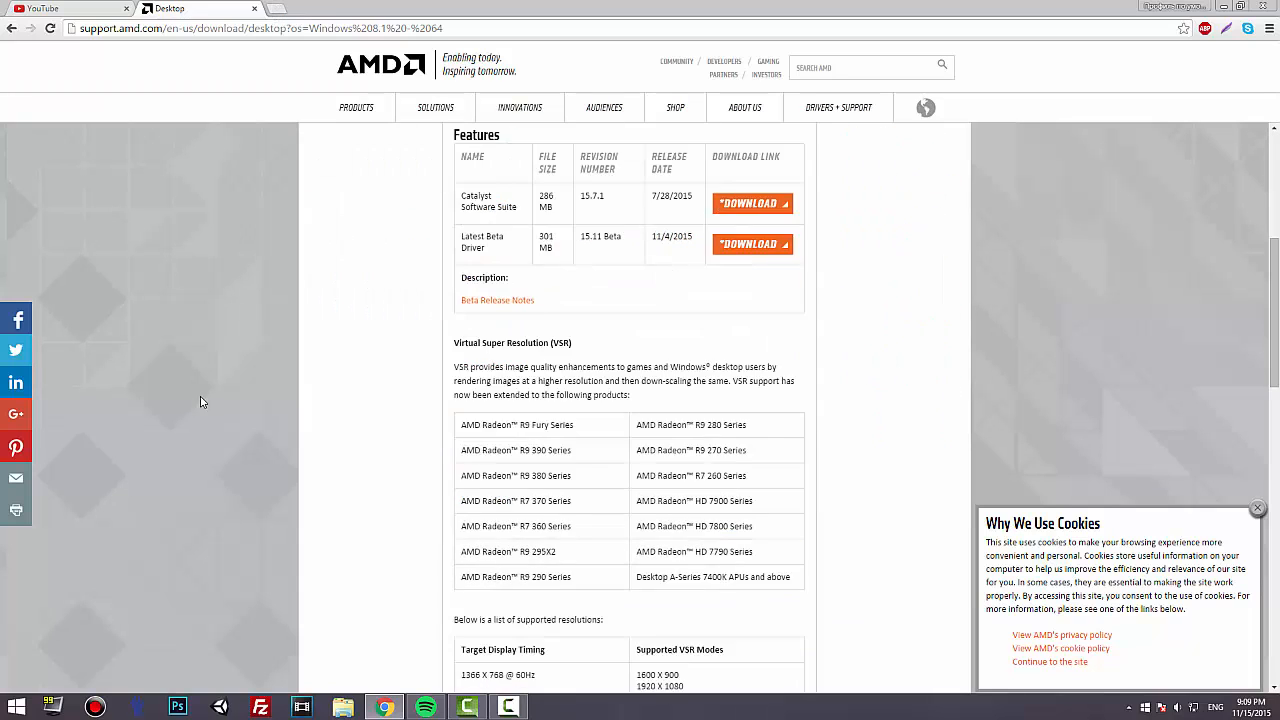
scroll(down, 3)
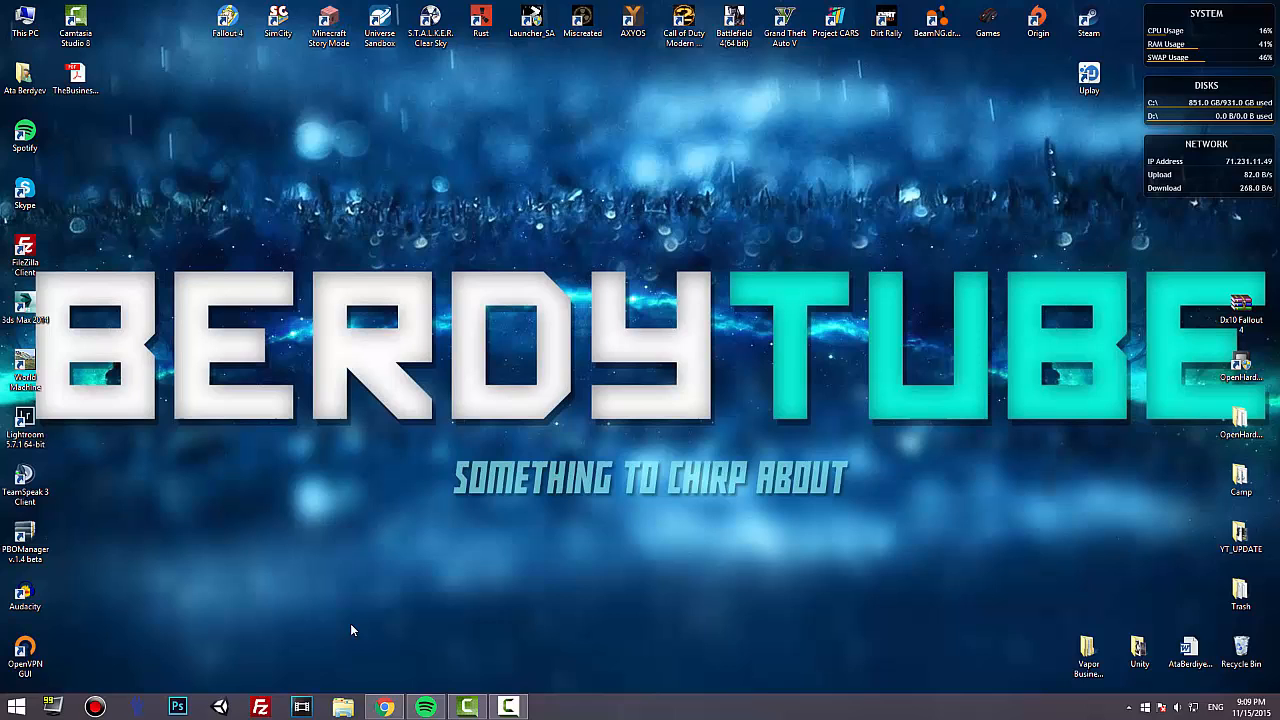
mouse_move(264, 276)
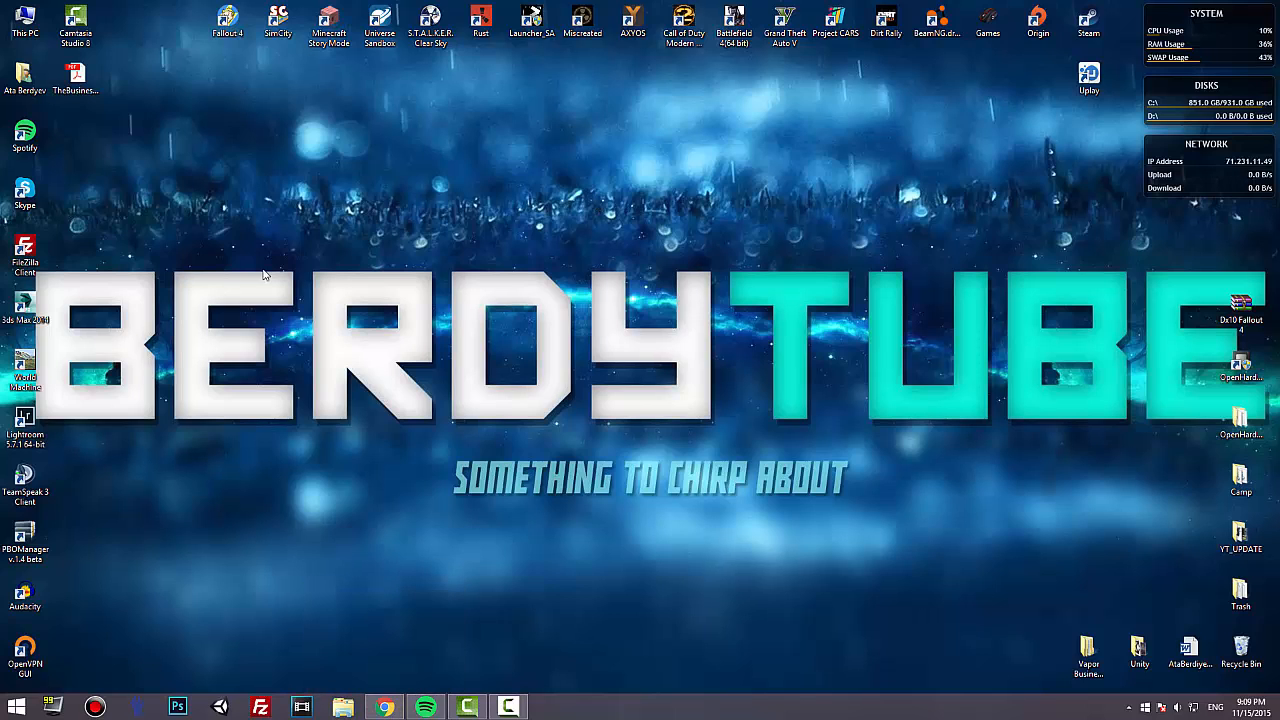
mouse_move(128, 256)
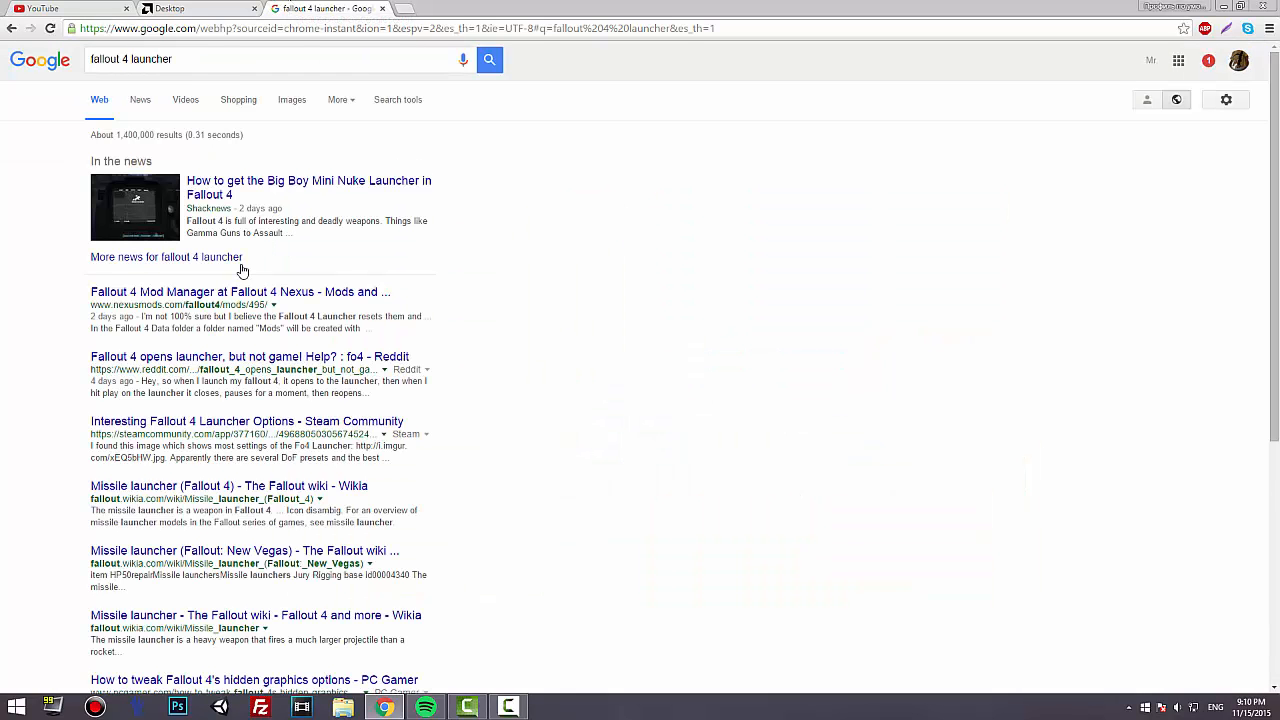
Step: Scroll down and back up through the Google results for 'fallout 4 launcher'
scroll(down, 3)
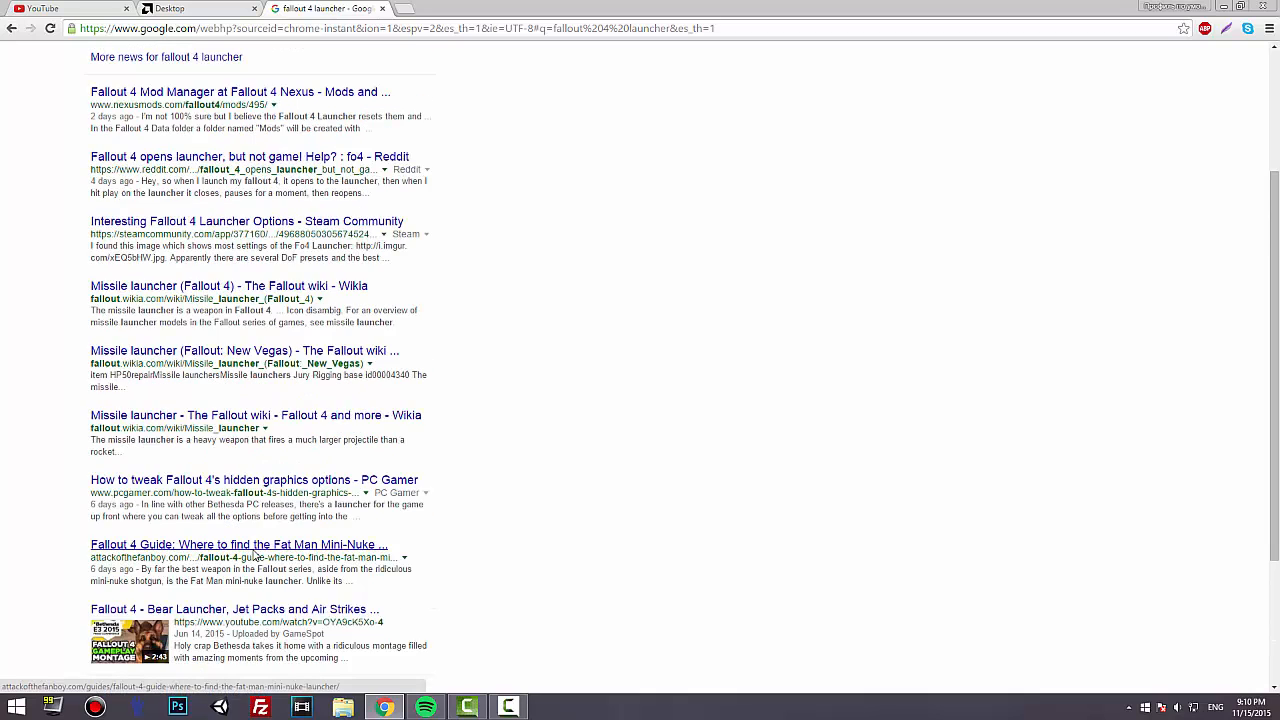
scroll(up, 3)
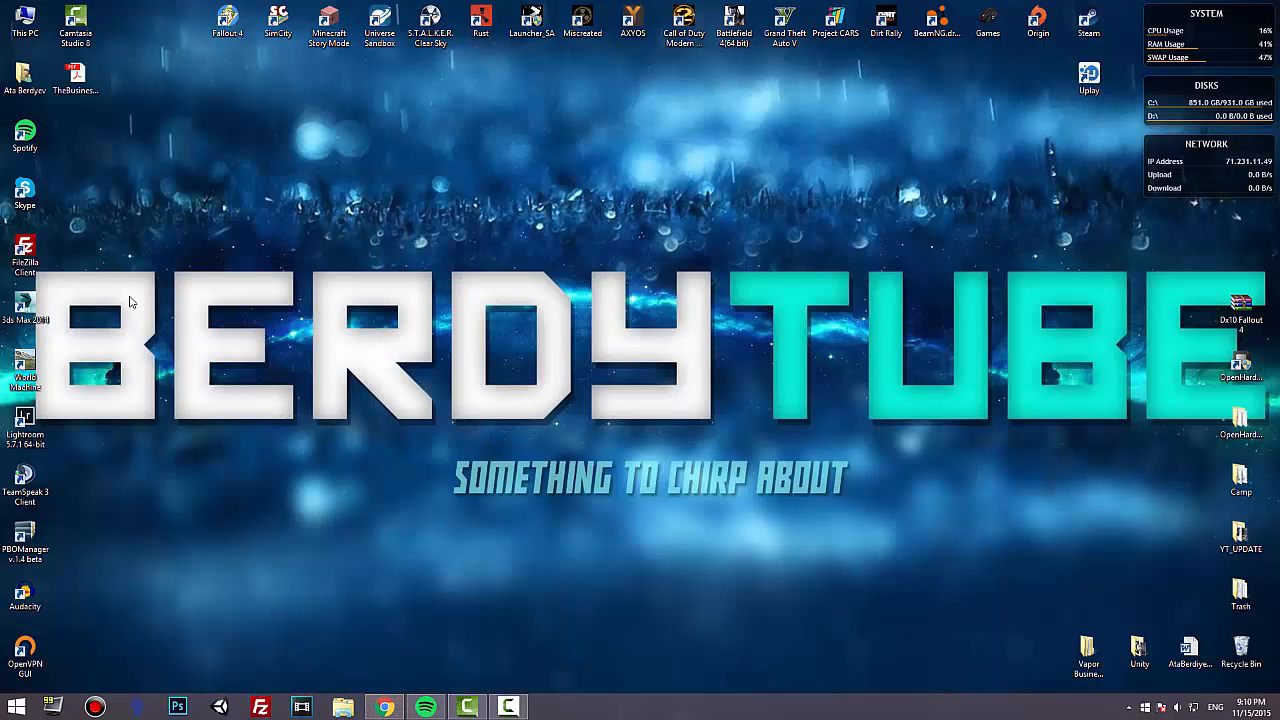
mouse_move(58, 264)
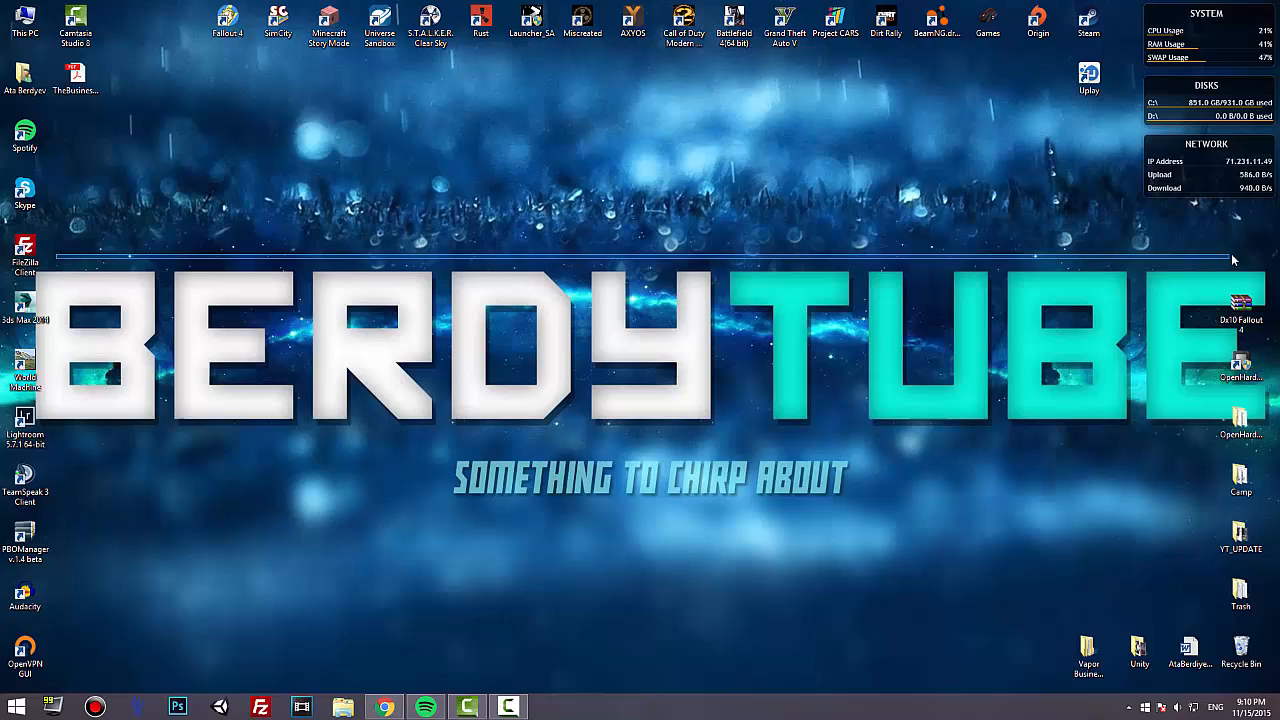
mouse_move(56, 436)
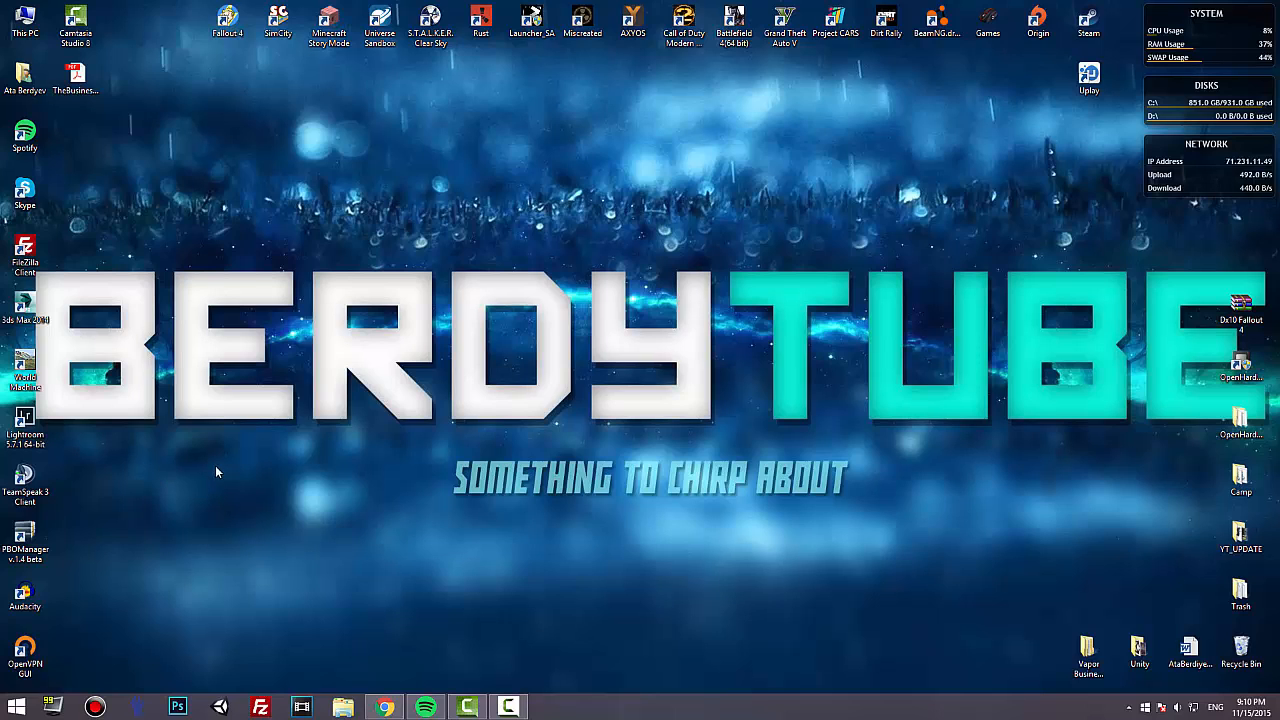
mouse_move(224, 474)
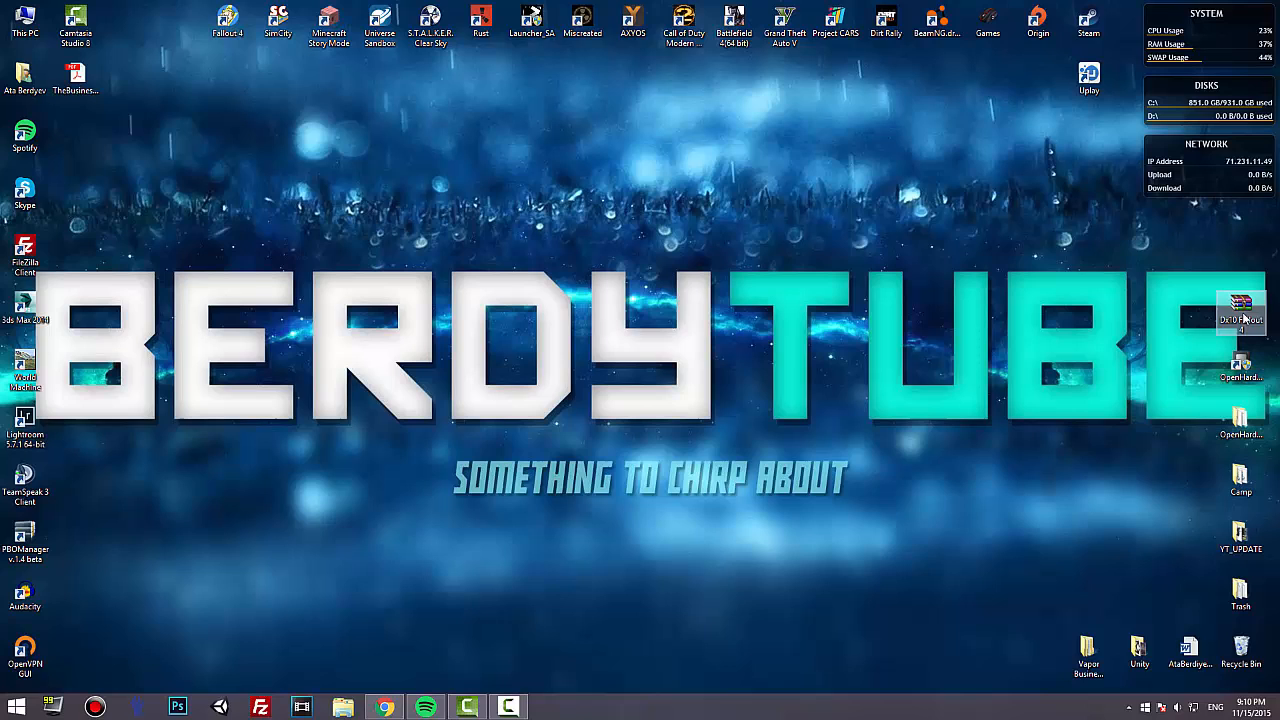
Step: Extract the Dx10 Fallout 4 zip into a Dx10 Fallout 4 folder on the desktop and open it
drag(1240, 310, 380, 198)
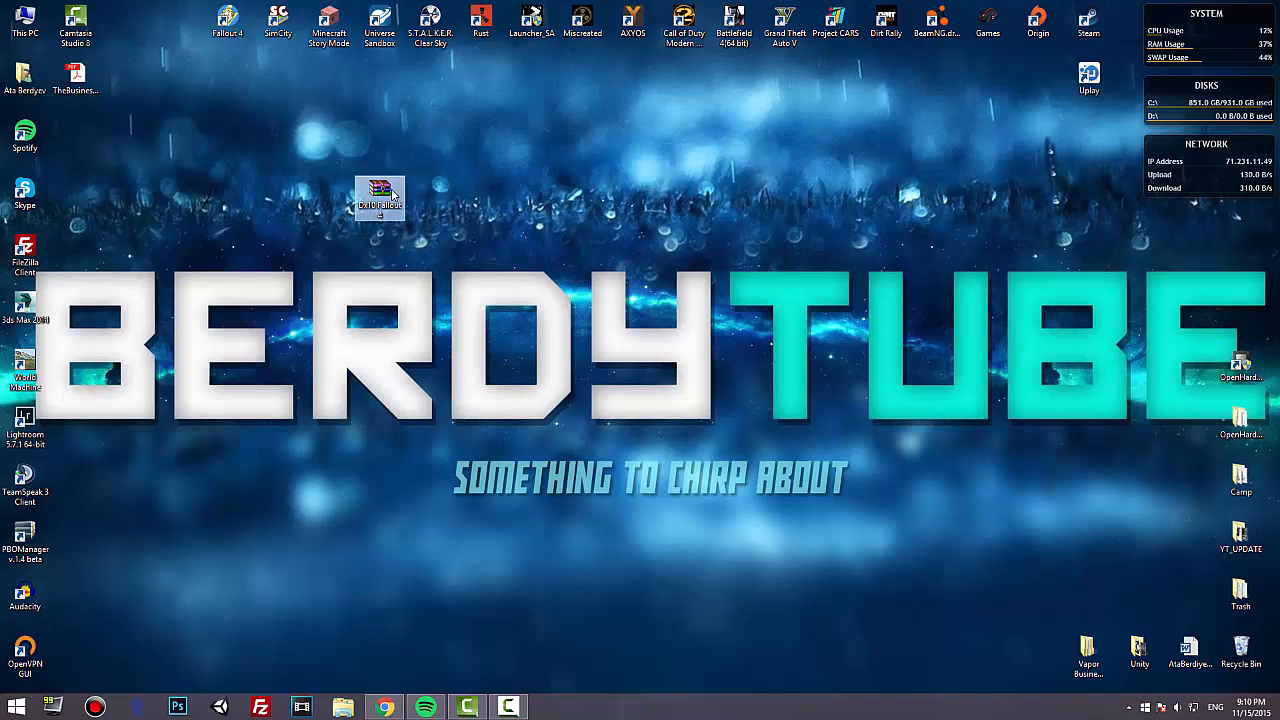
right_click(378, 192)
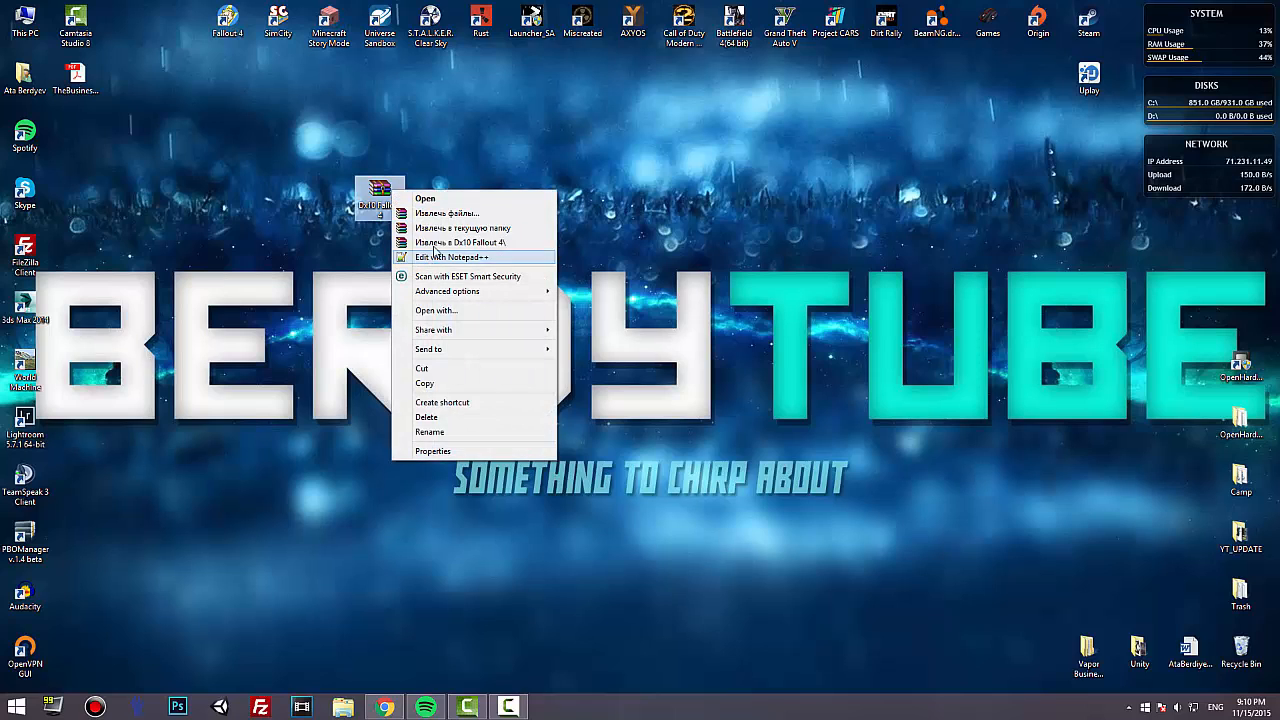
click(460, 242)
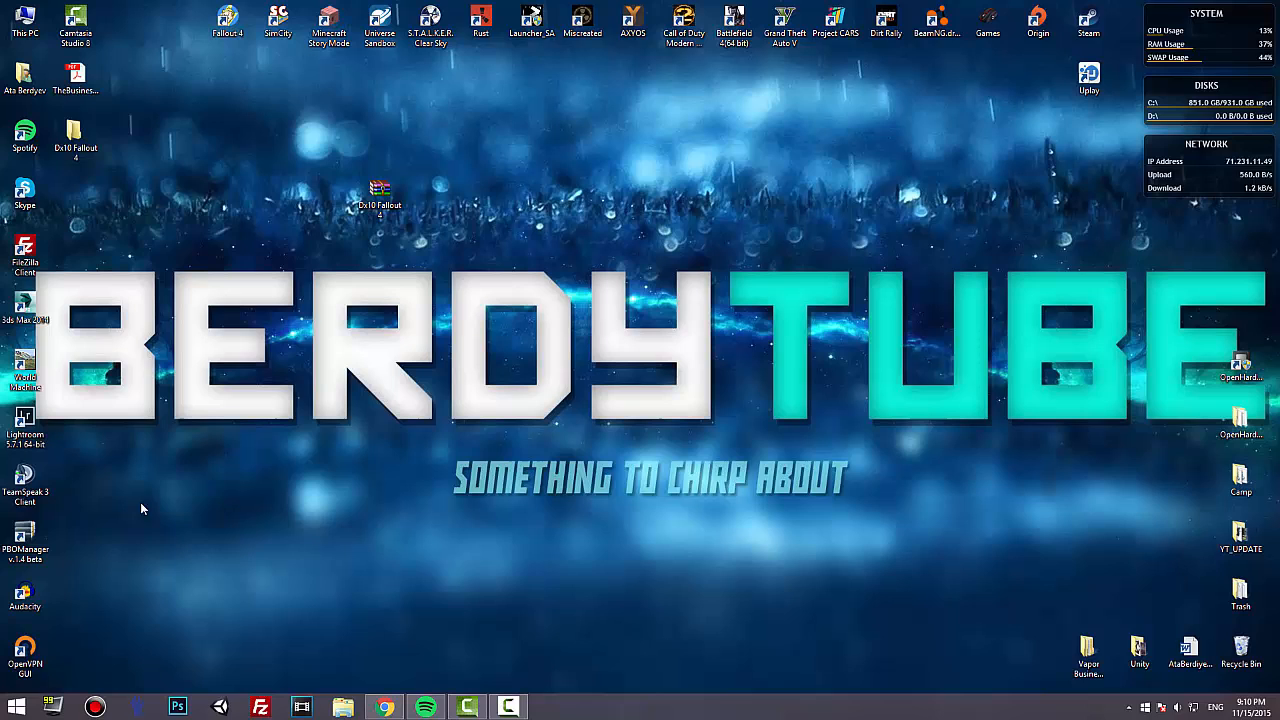
click(76, 138)
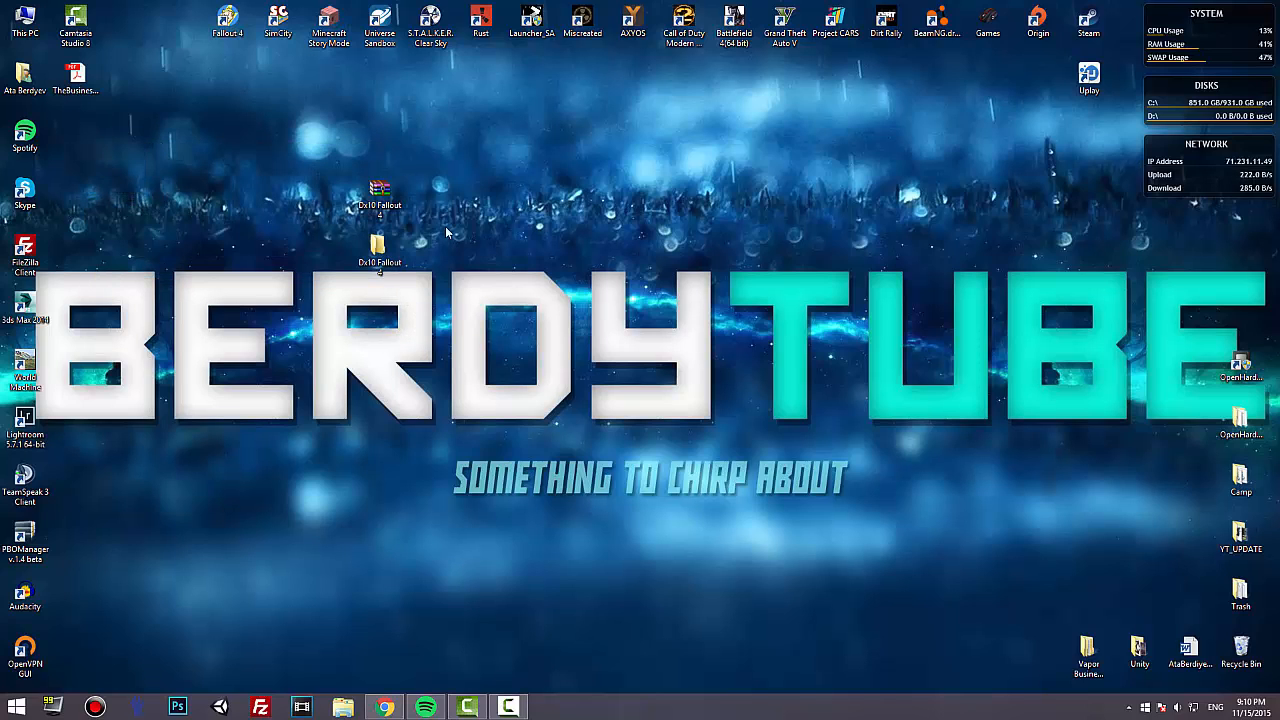
click(378, 250)
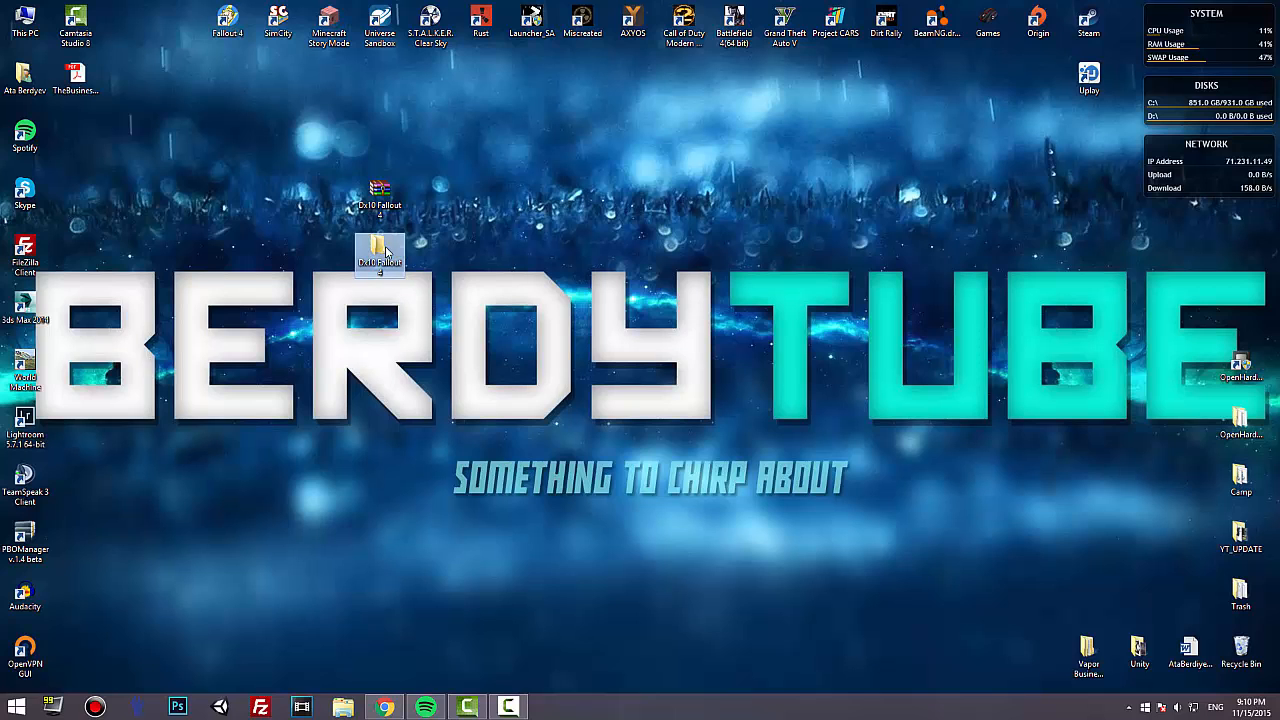
double_click(380, 256)
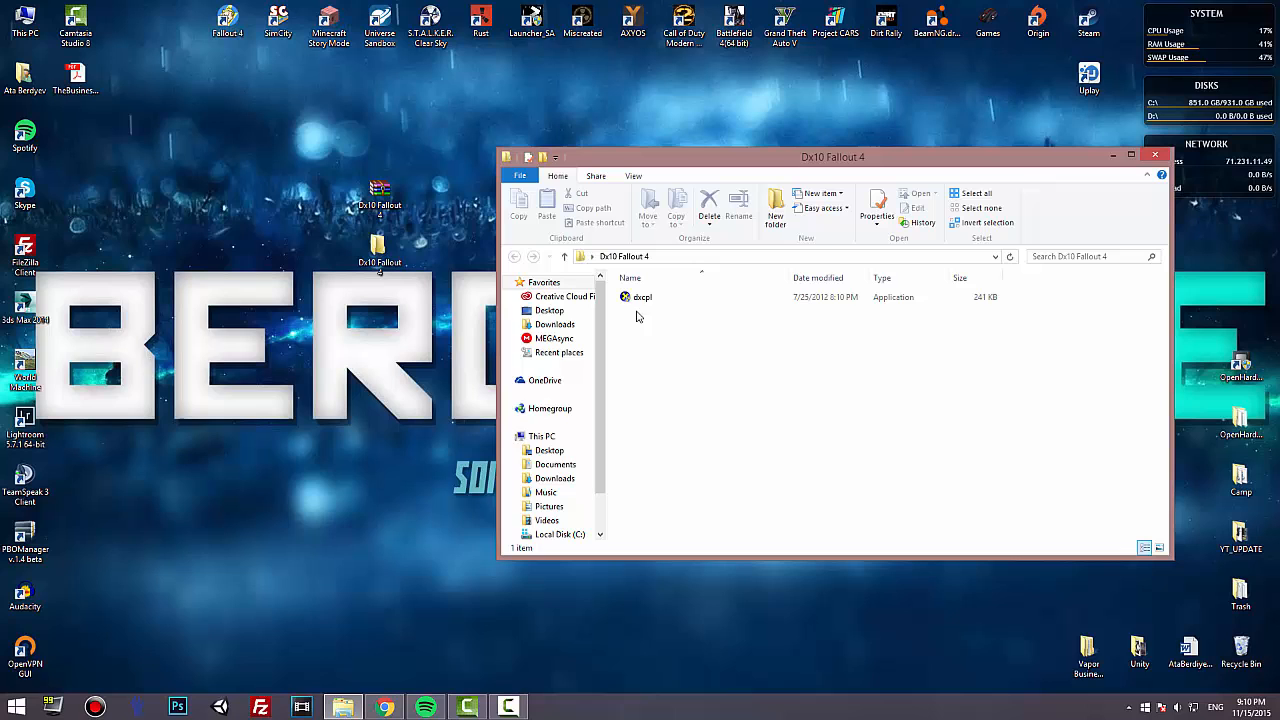
Step: Launch the dxcpl application from the Dx10 Fallout 4 folder to bring up DirectX Properties
click(640, 296)
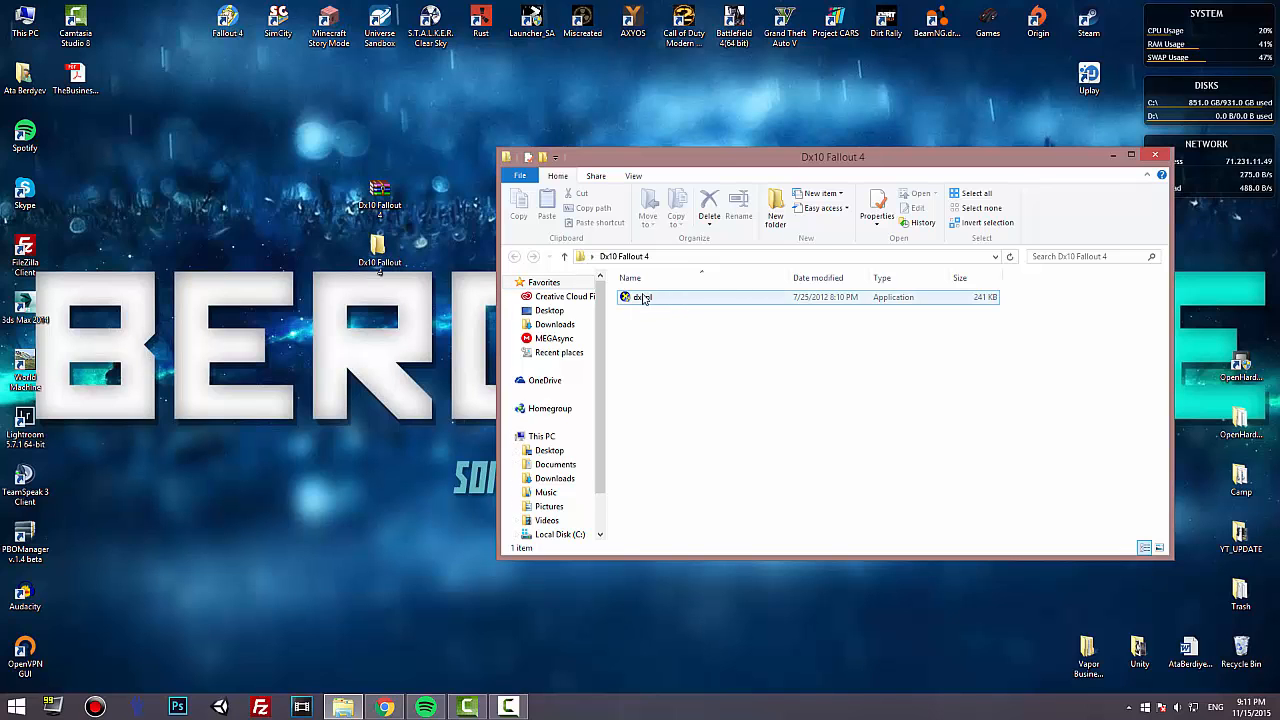
click(640, 296)
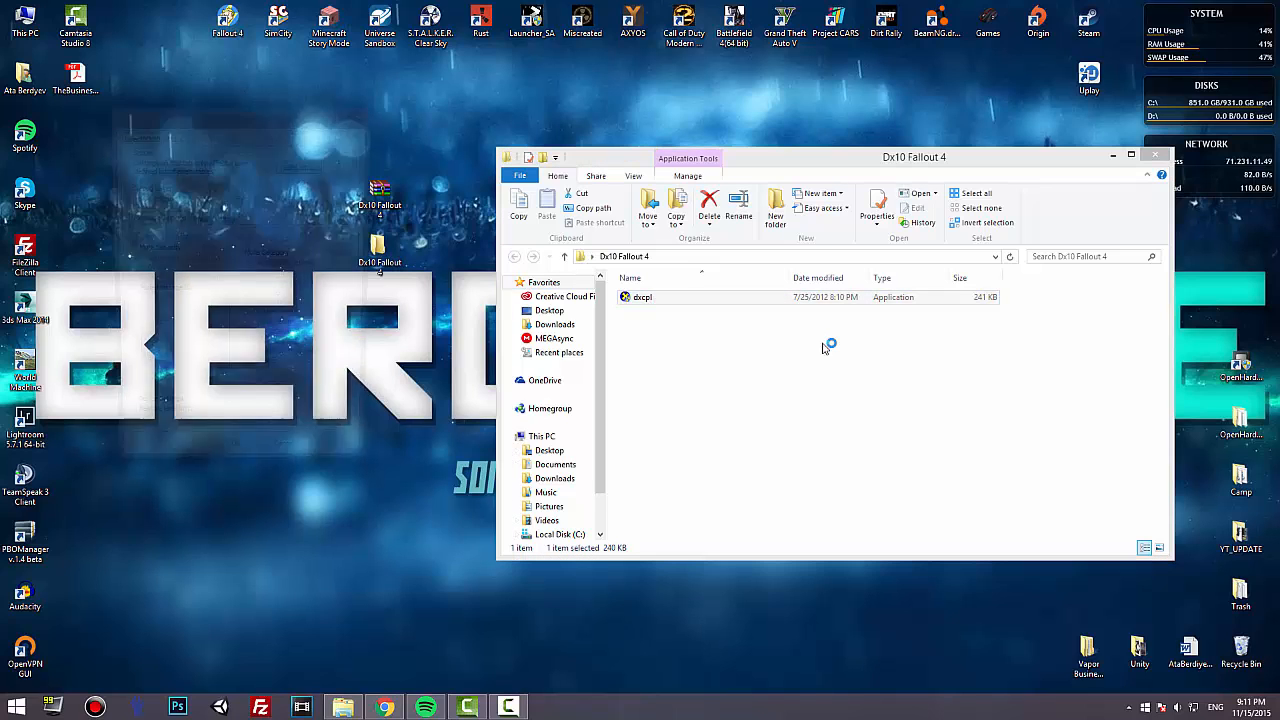
double_click(640, 296)
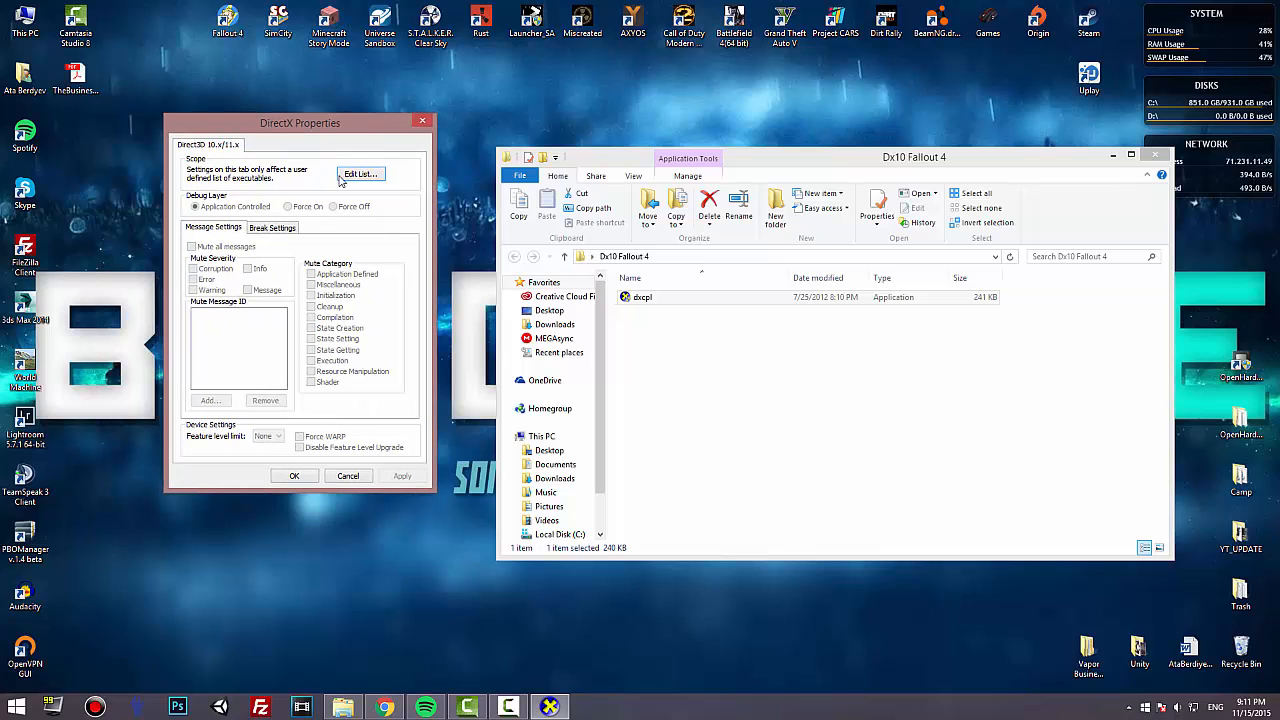
Step: In Edit List, browse with 'fa' to the Fallout 4 shortcut, add it to the Direct3D executable list and confirm
click(358, 172)
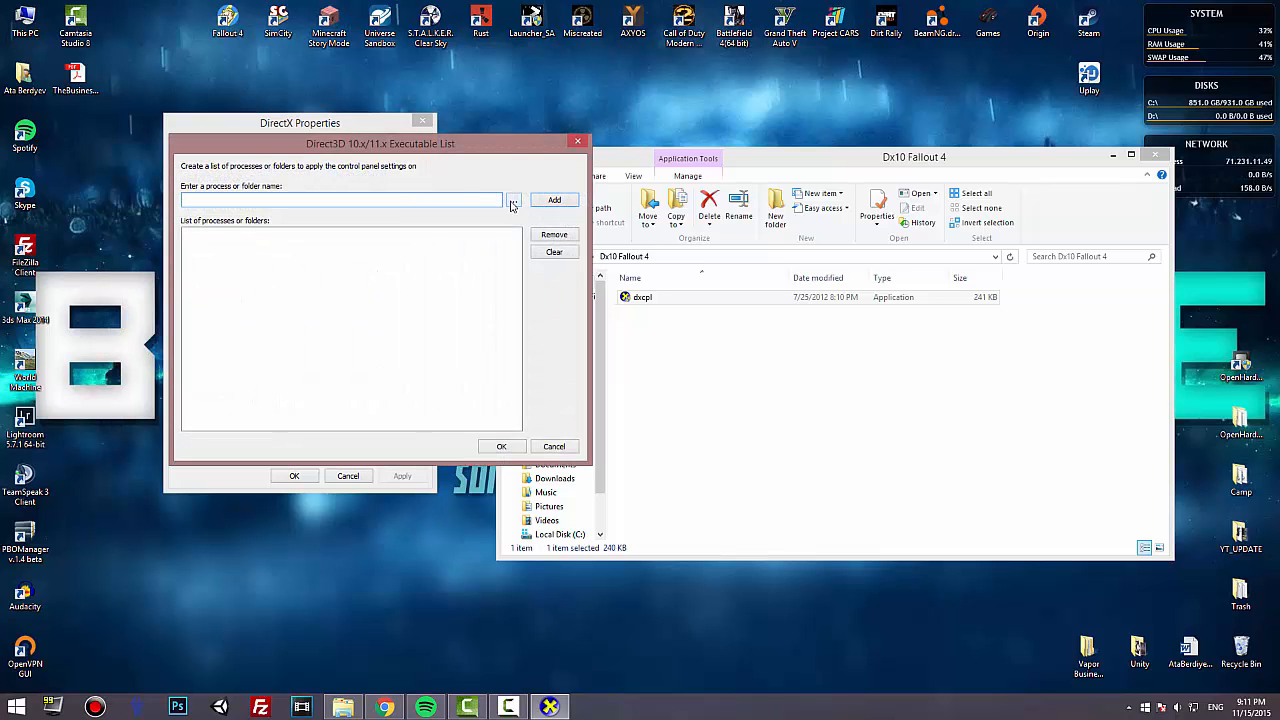
mouse_move(240, 48)
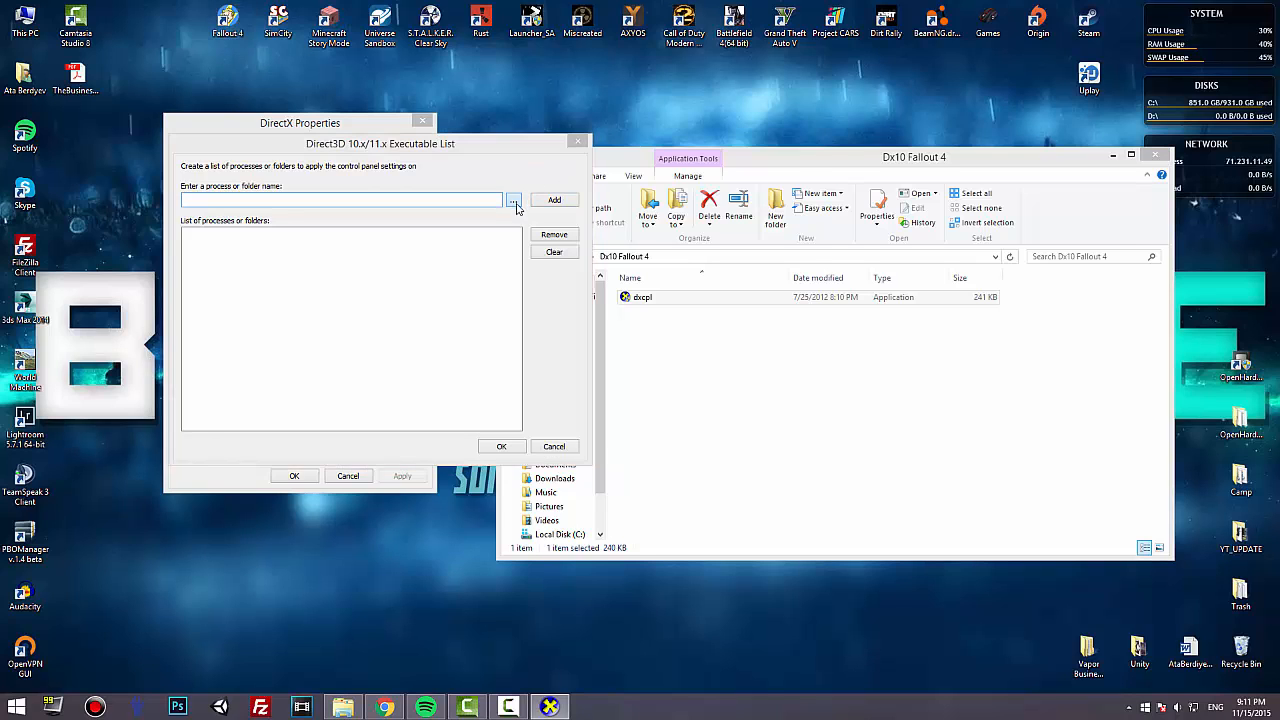
click(516, 200)
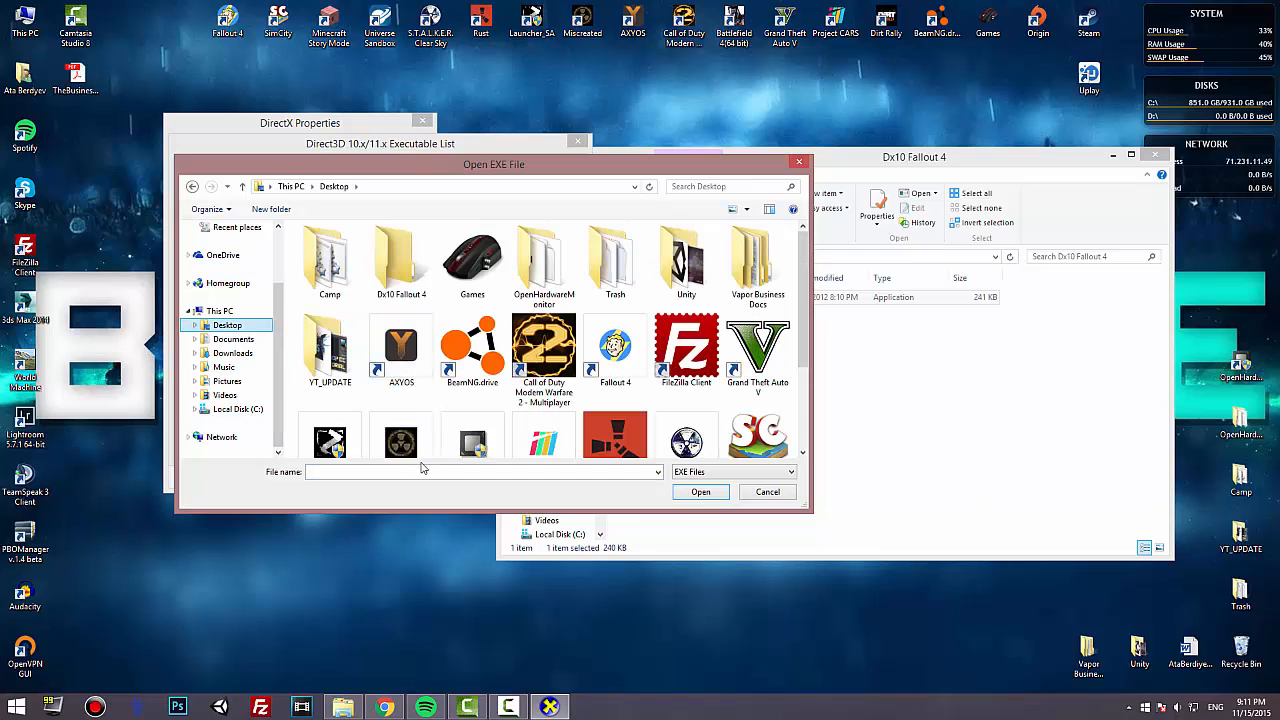
text(fa)
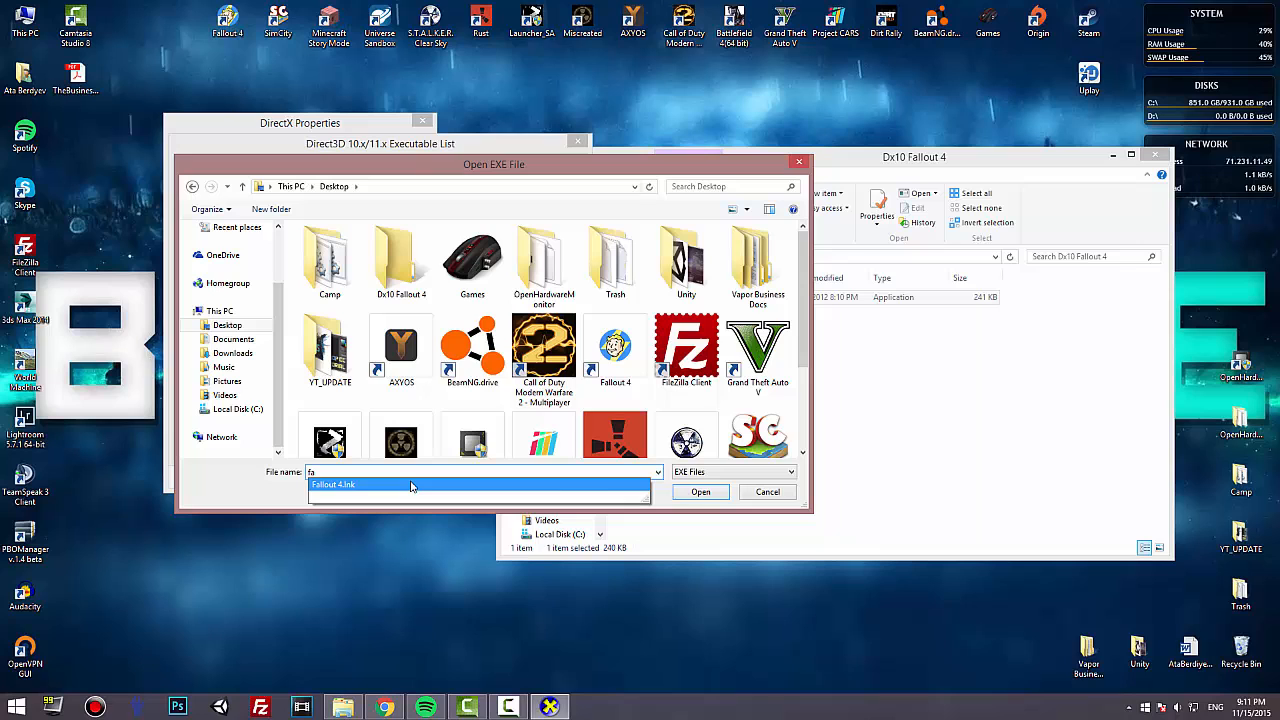
click(700, 492)
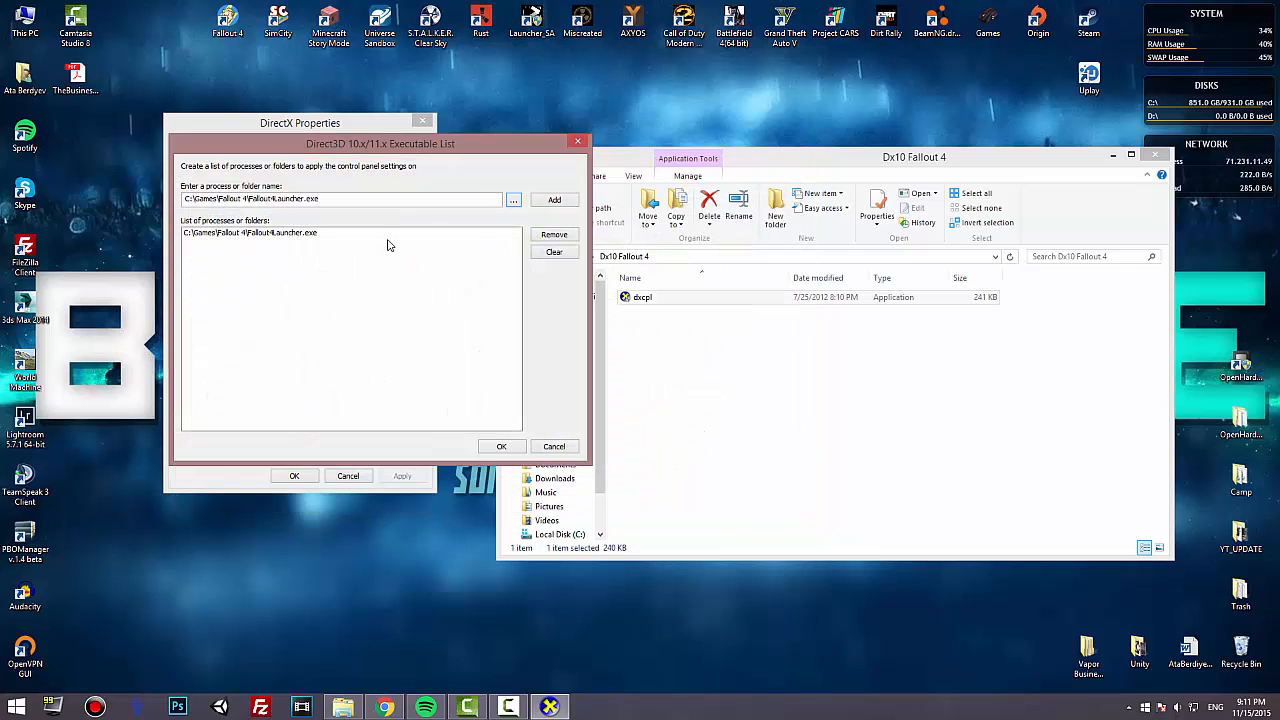
click(554, 200)
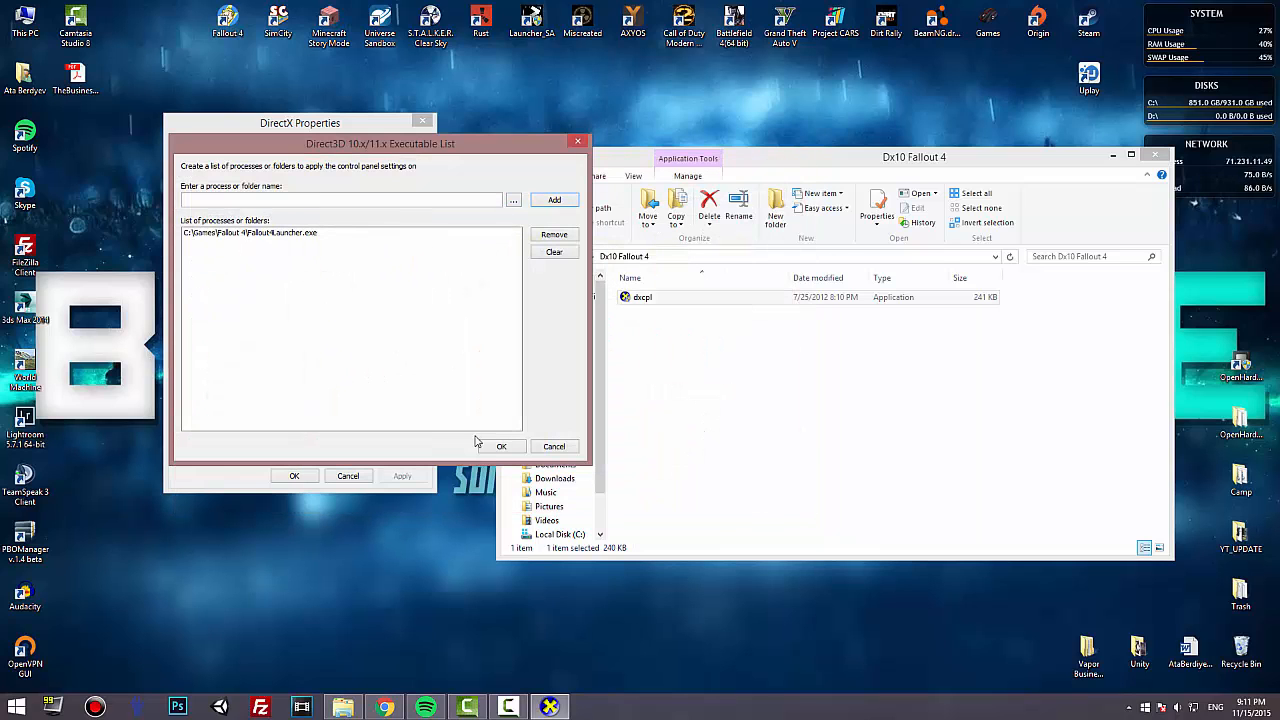
click(500, 446)
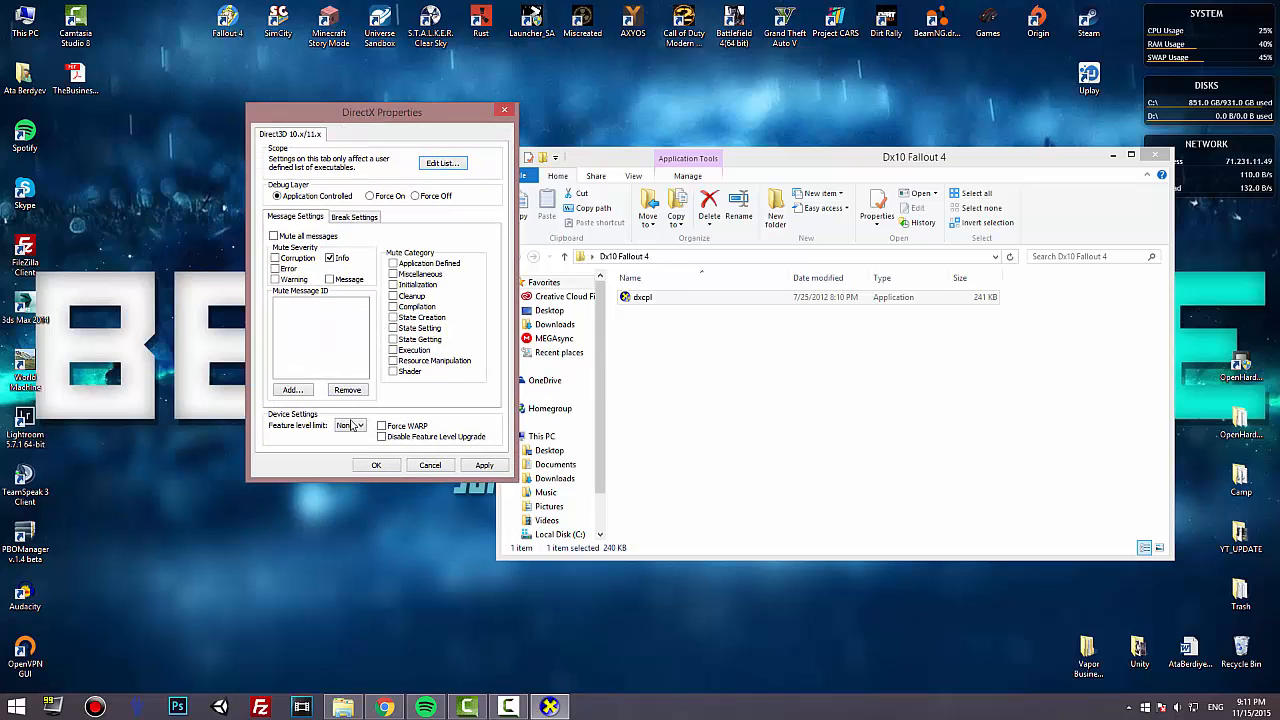
Step: Choose a Feature level limit for the listed Fallout 4 launcher in DirectX Properties
click(348, 426)
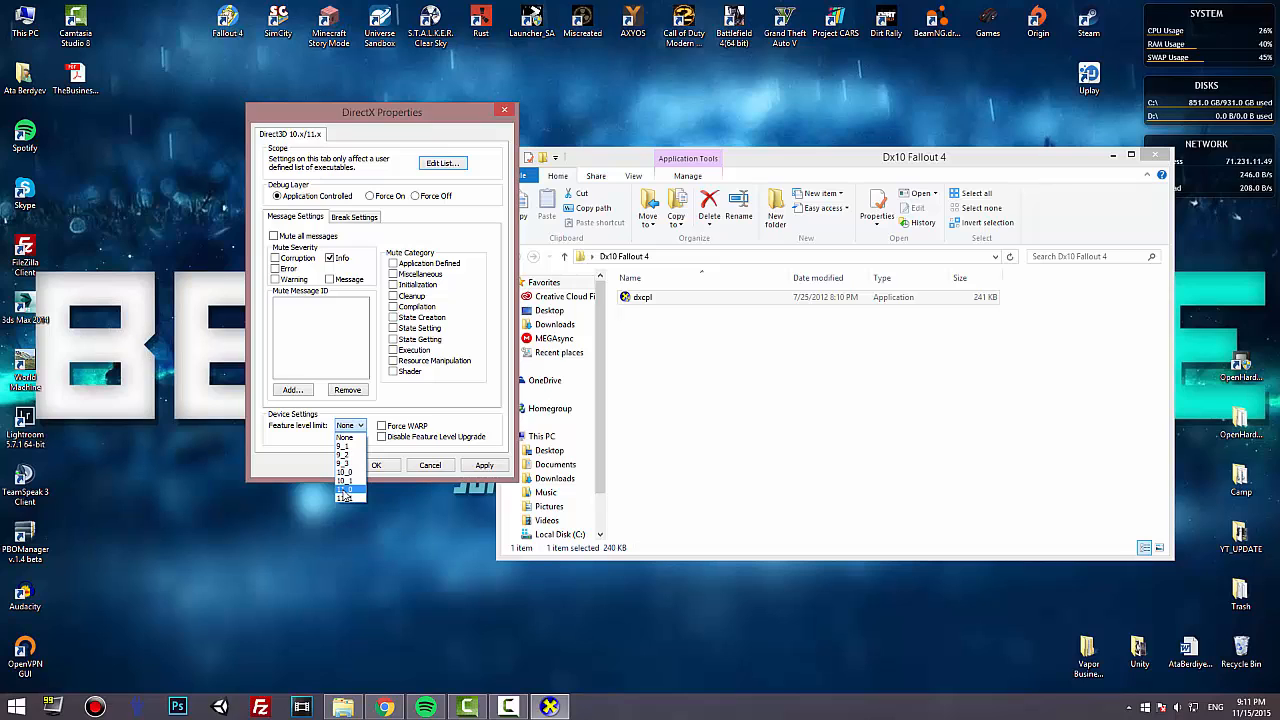
click(344, 488)
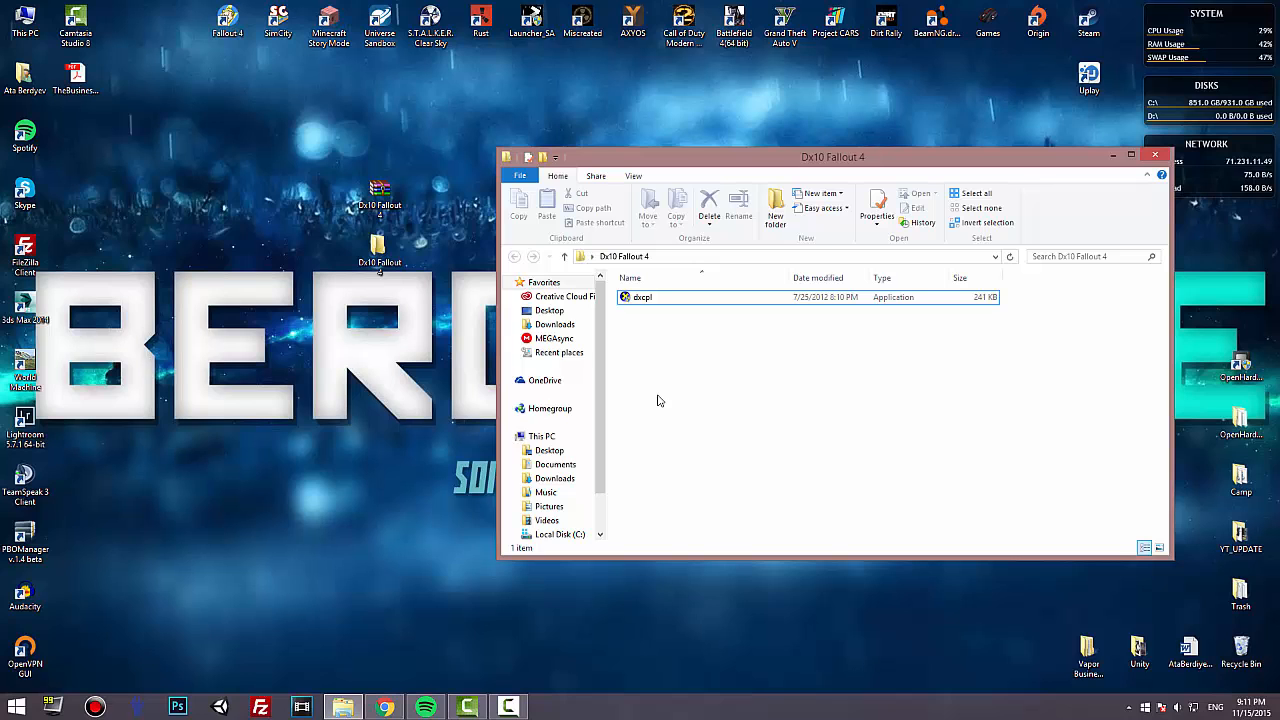
mouse_move(1092, 180)
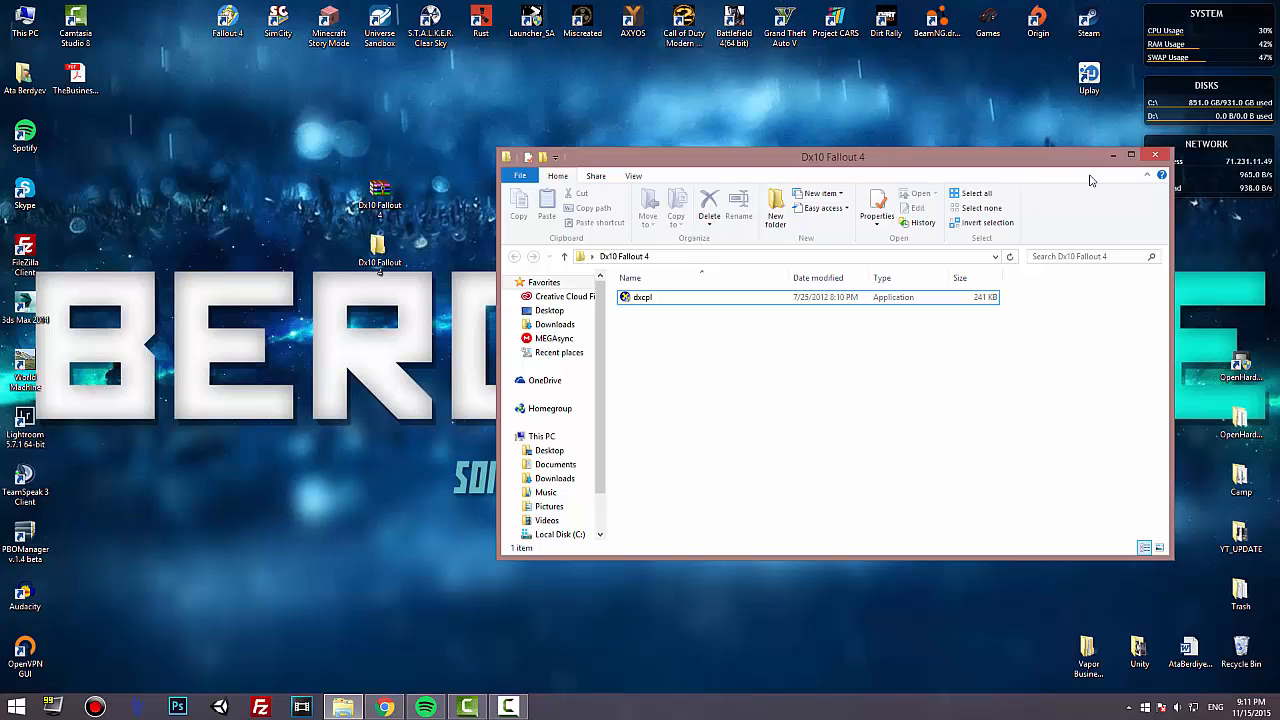
Step: Close the Dx10 Fallout 4 Explorer window to leave the bare desktop
click(1156, 156)
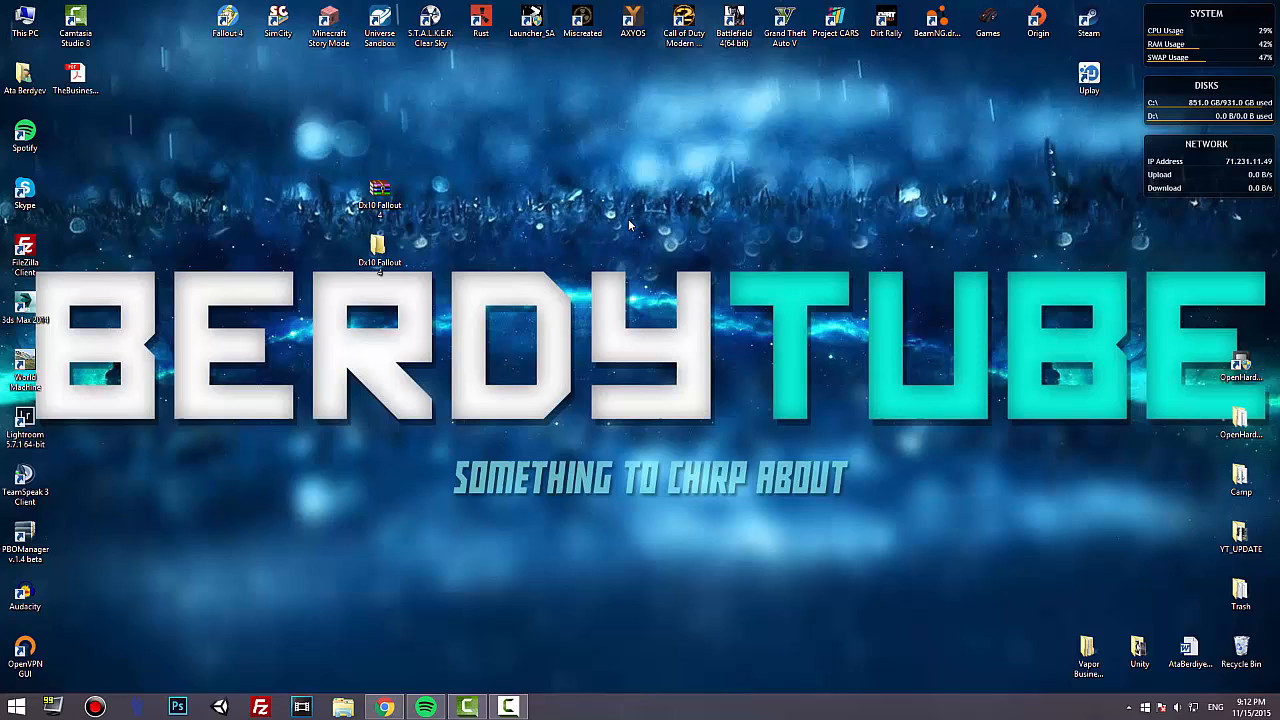
mouse_move(536, 440)
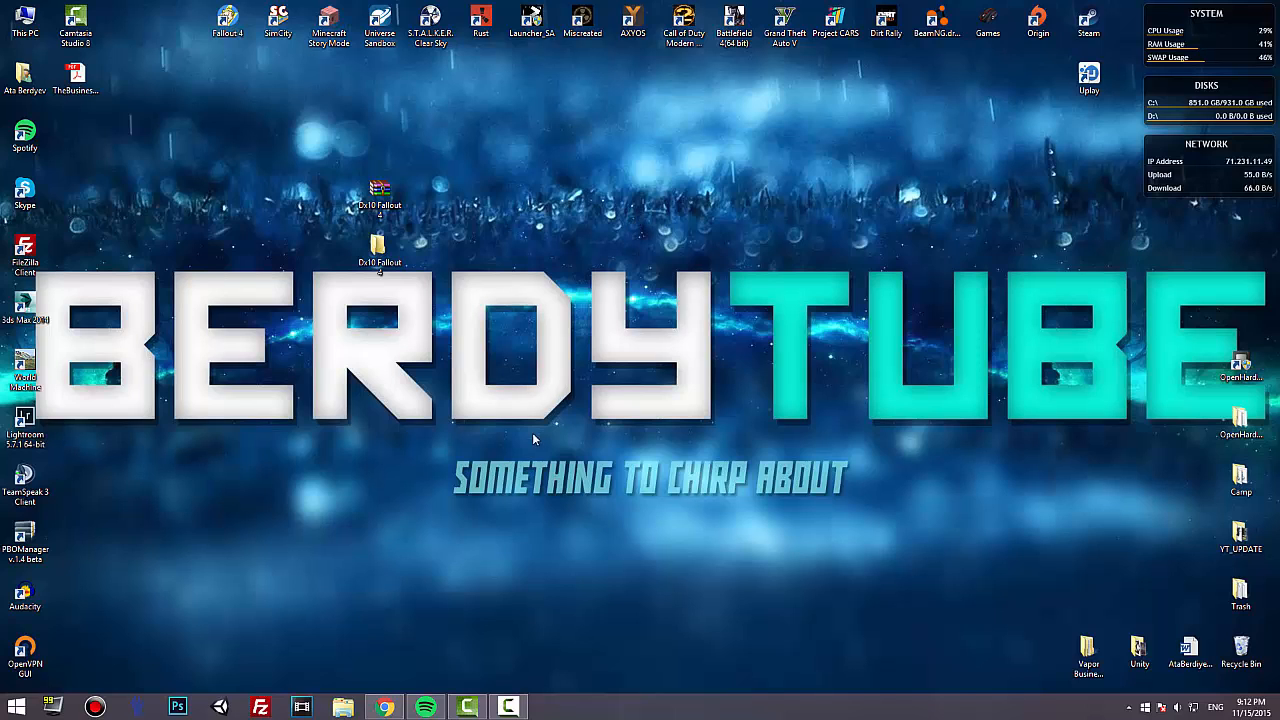